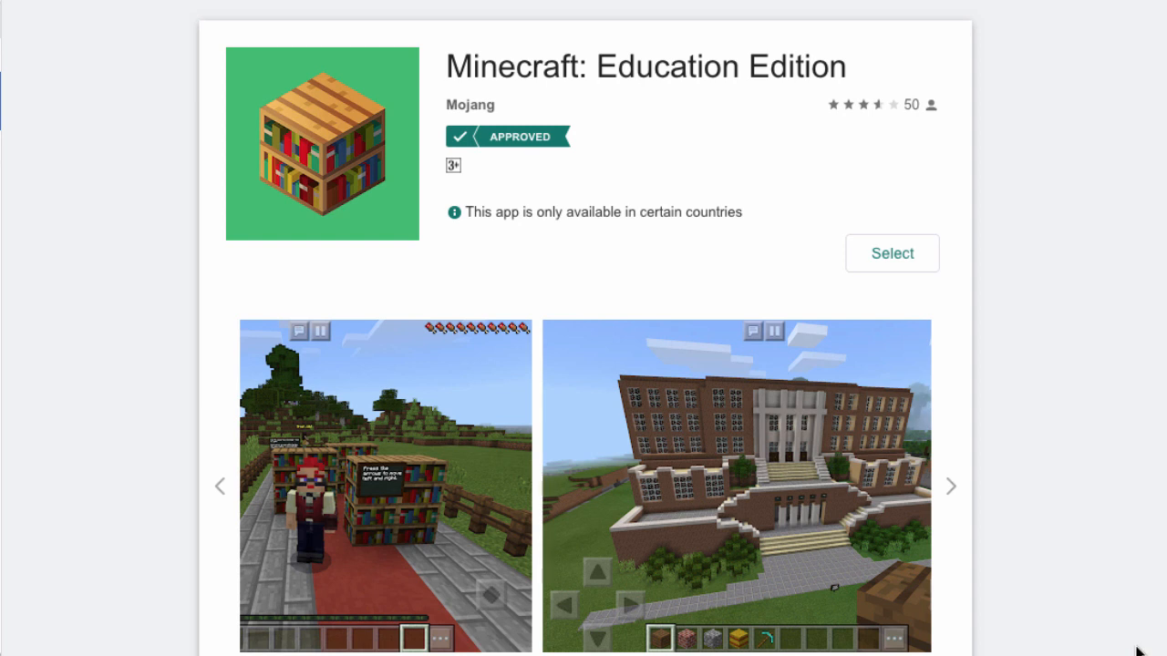
Scroll through the approved Minecraft: Education Edition listing in managed Google Play.
scroll("down", 3)
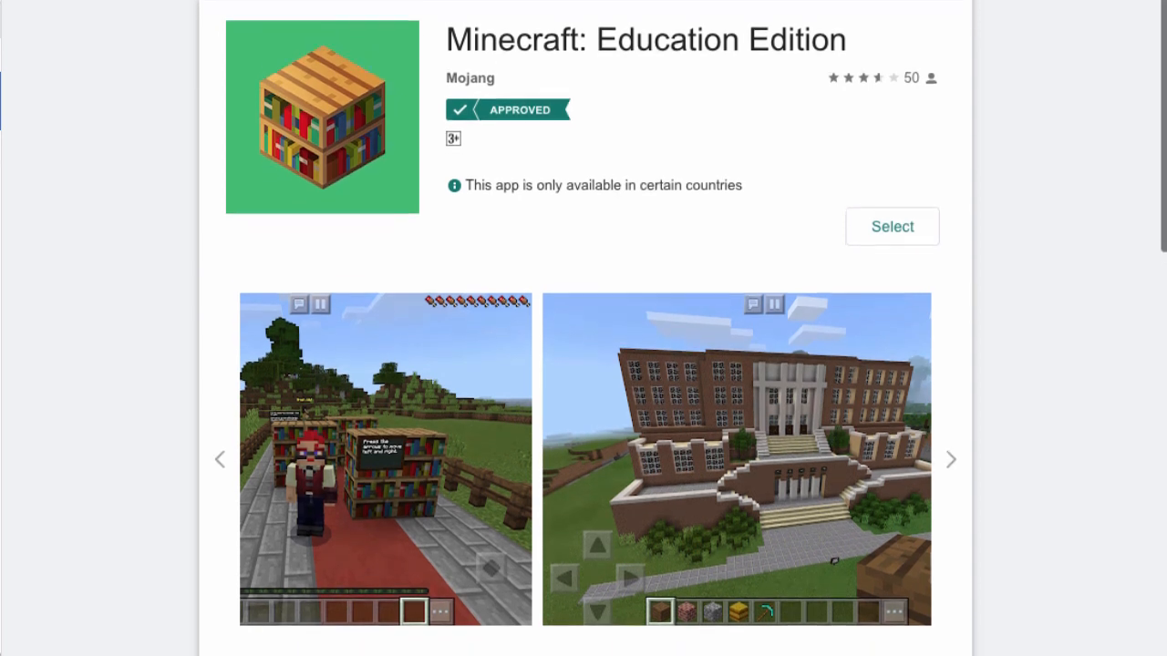
scroll("down", 3)
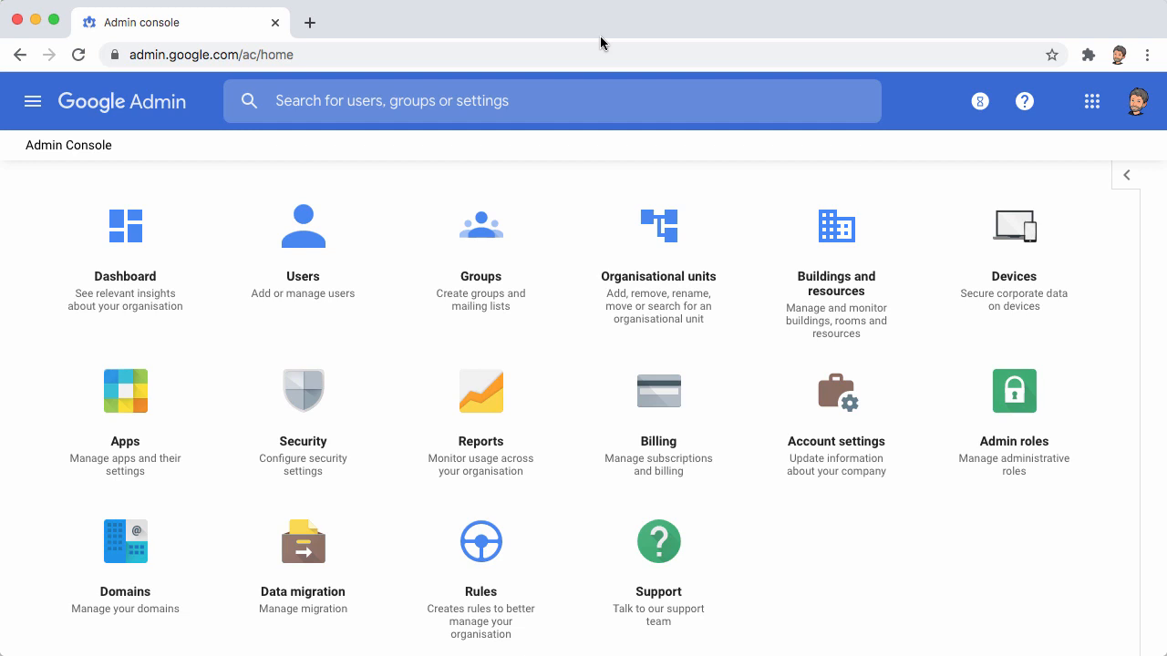
Go to Apps > Additional Google services and scroll to the OFF Managed Google Play entry.
left_click(125, 390)
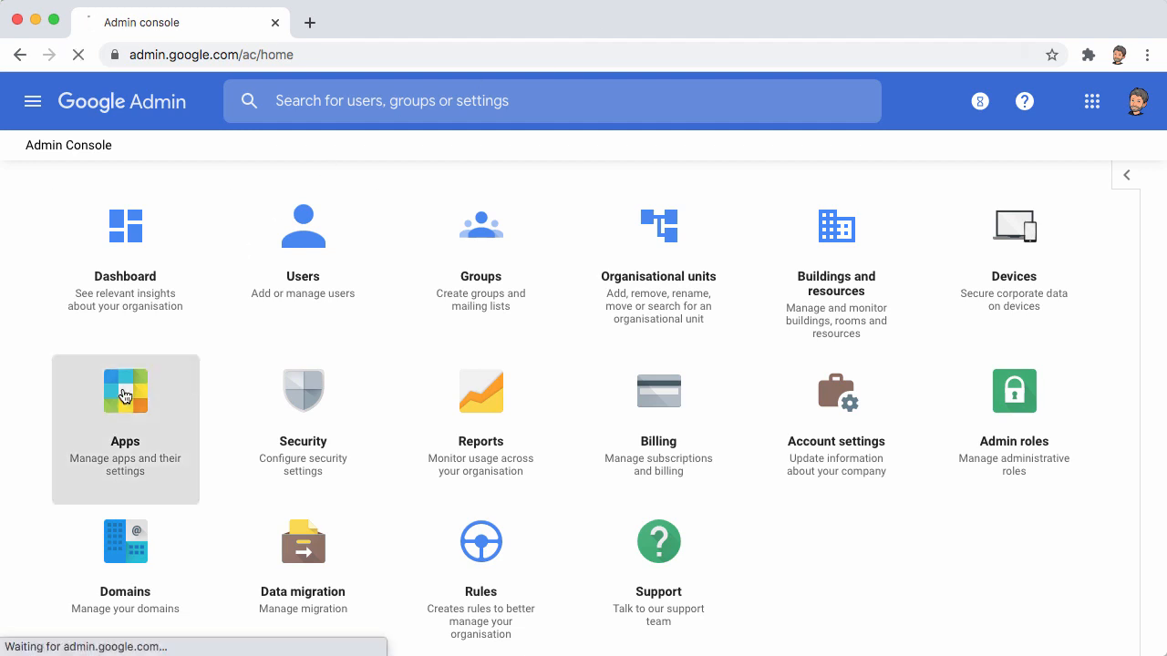
left_click(125, 401)
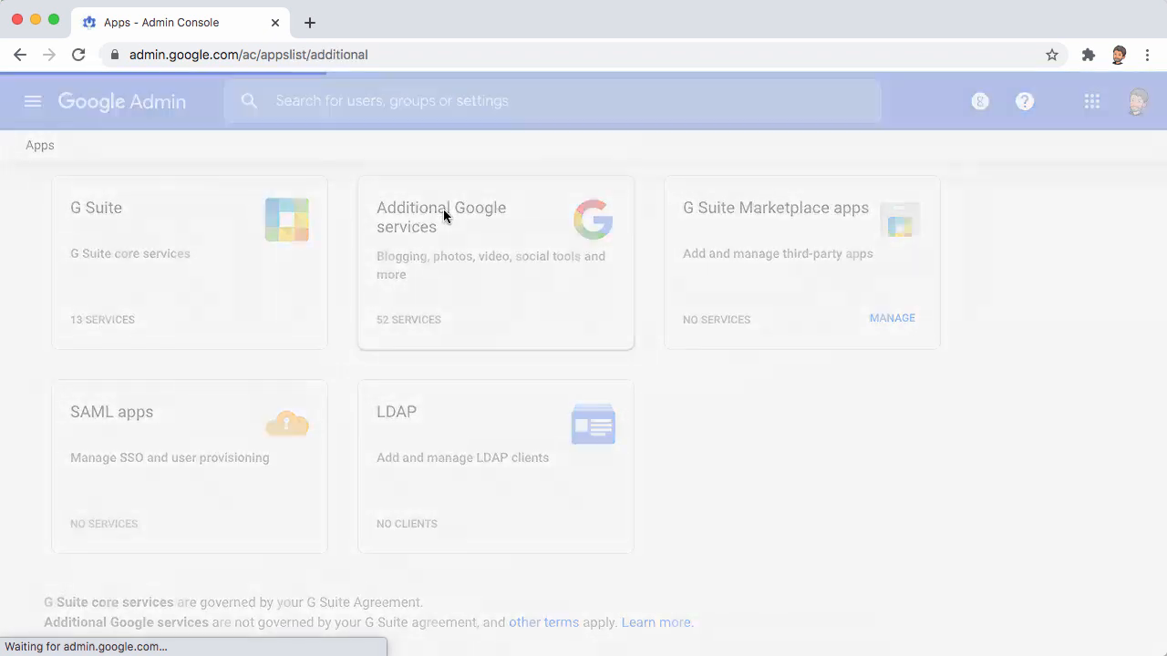
left_click(441, 217)
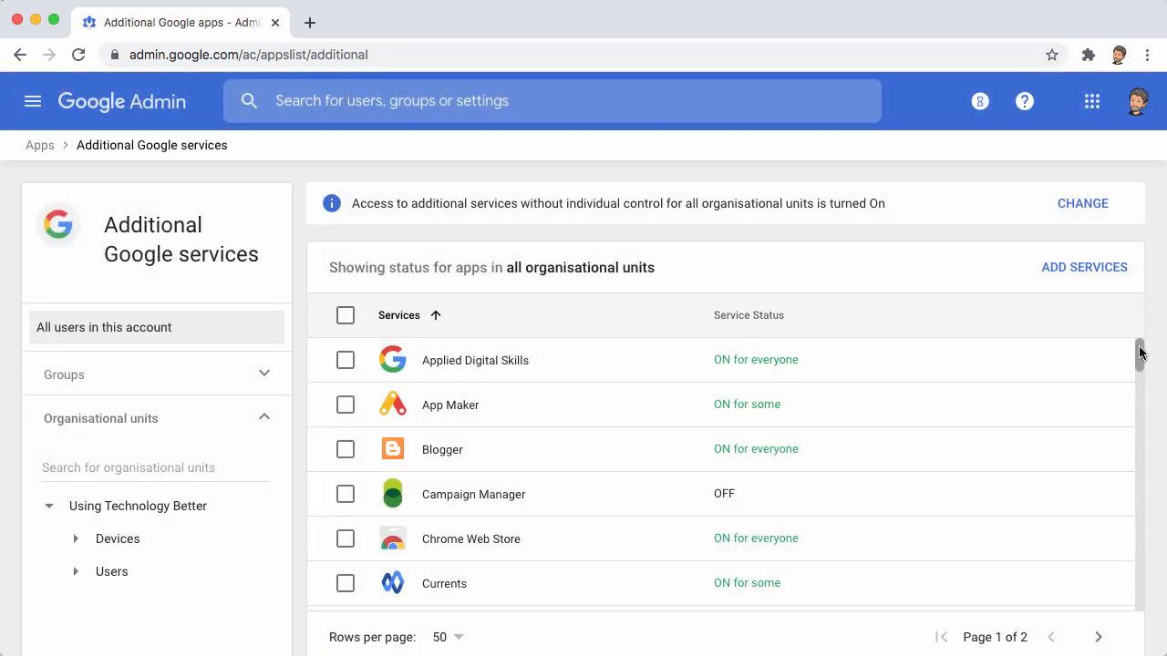
scroll("down", 3)
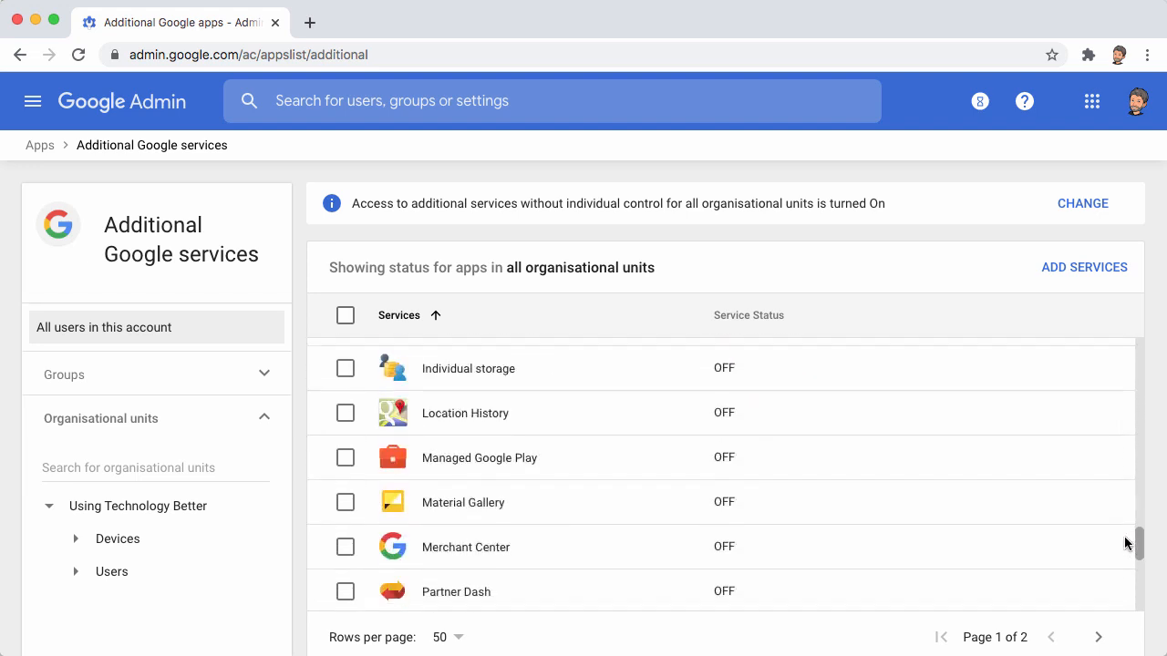
scroll("down", 3)
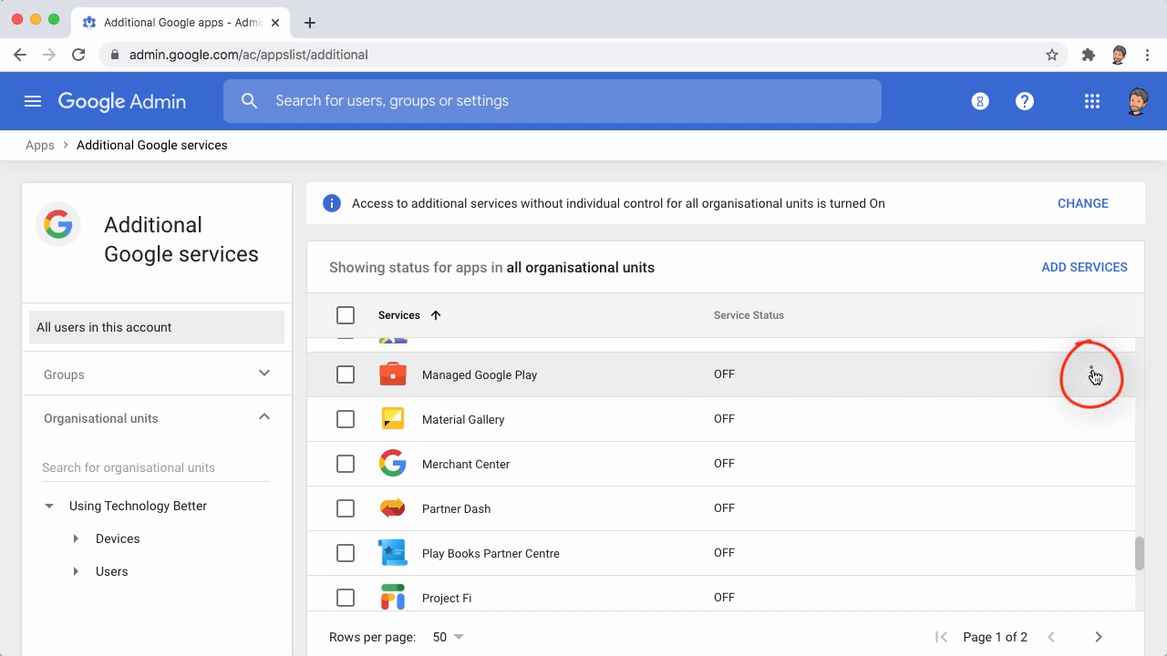
Choose Turn ON for everyone on Managed Google Play, agree to the terms and confirm.
left_click(1090, 375)
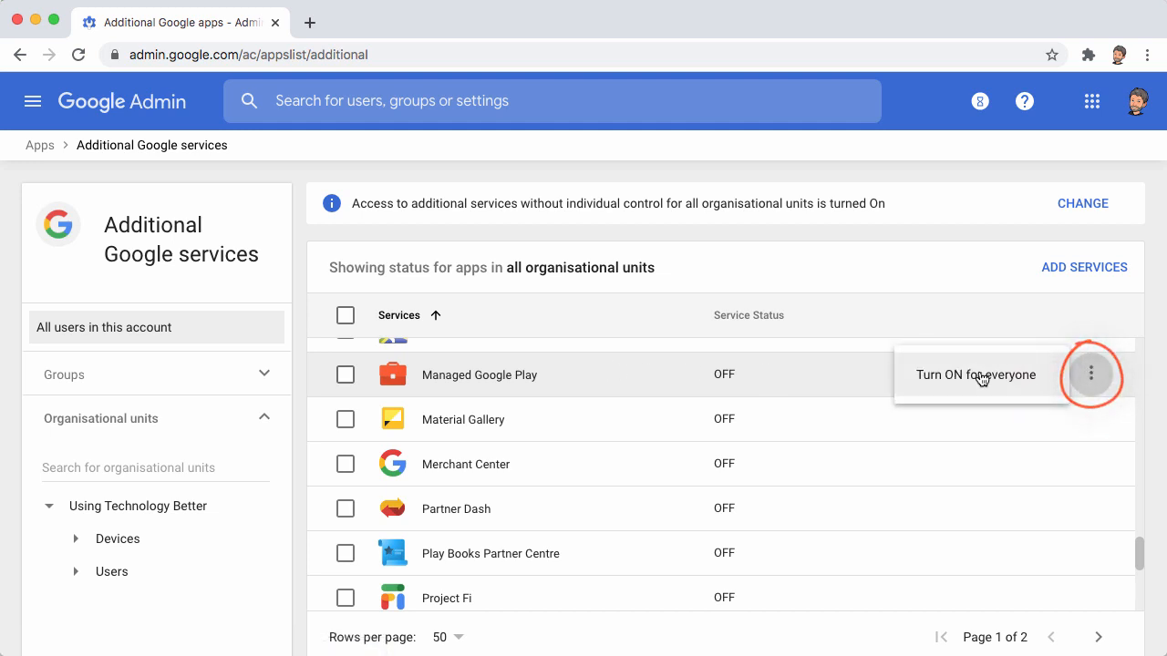
left_click(975, 375)
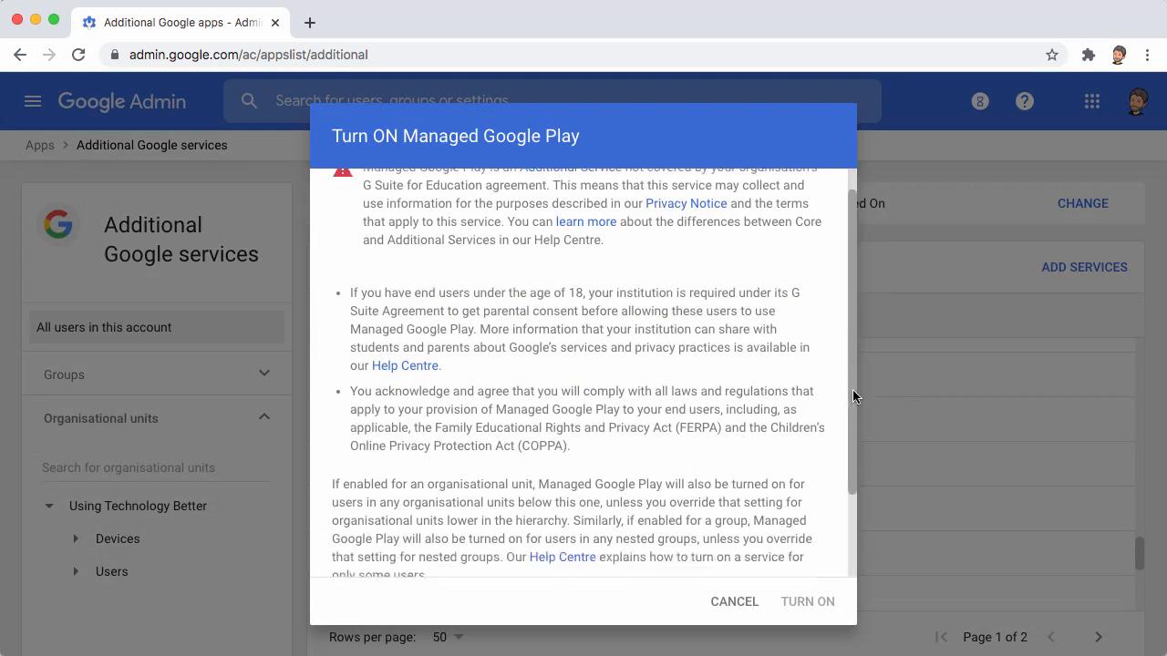
scroll("down", 3)
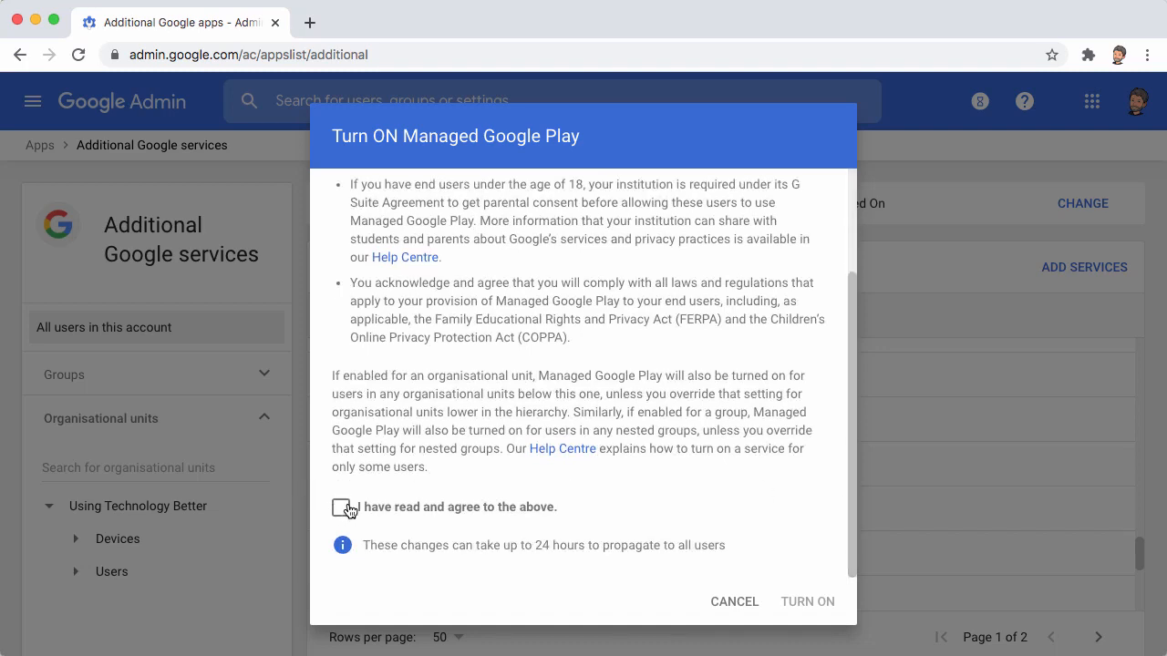
left_click(341, 507)
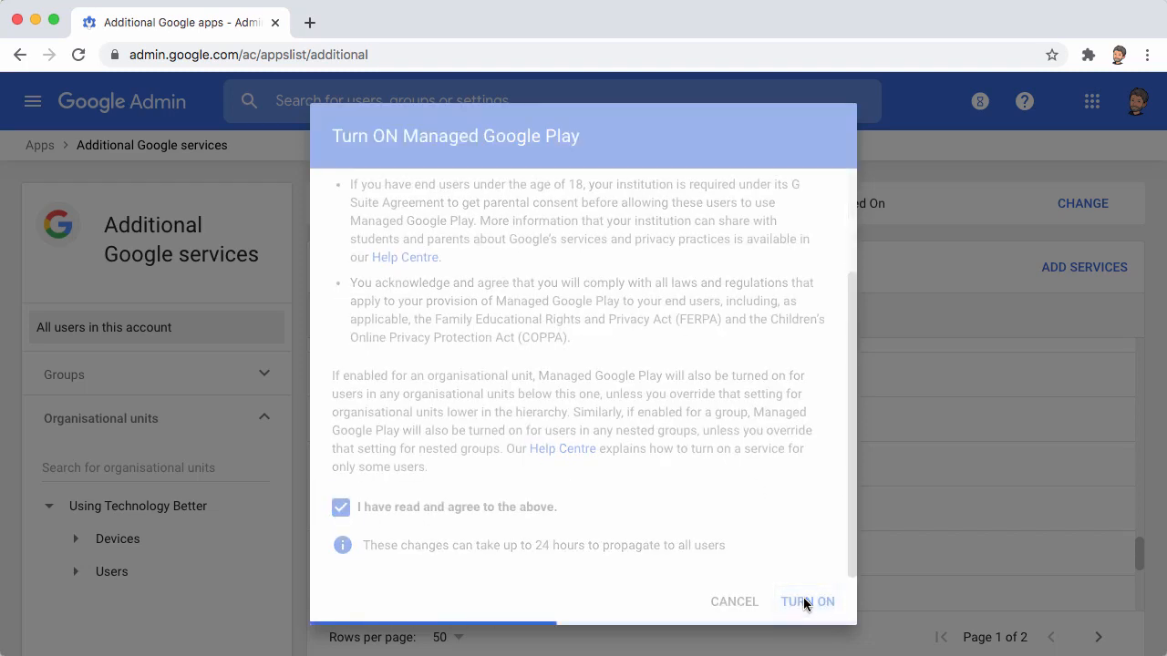
left_click(808, 602)
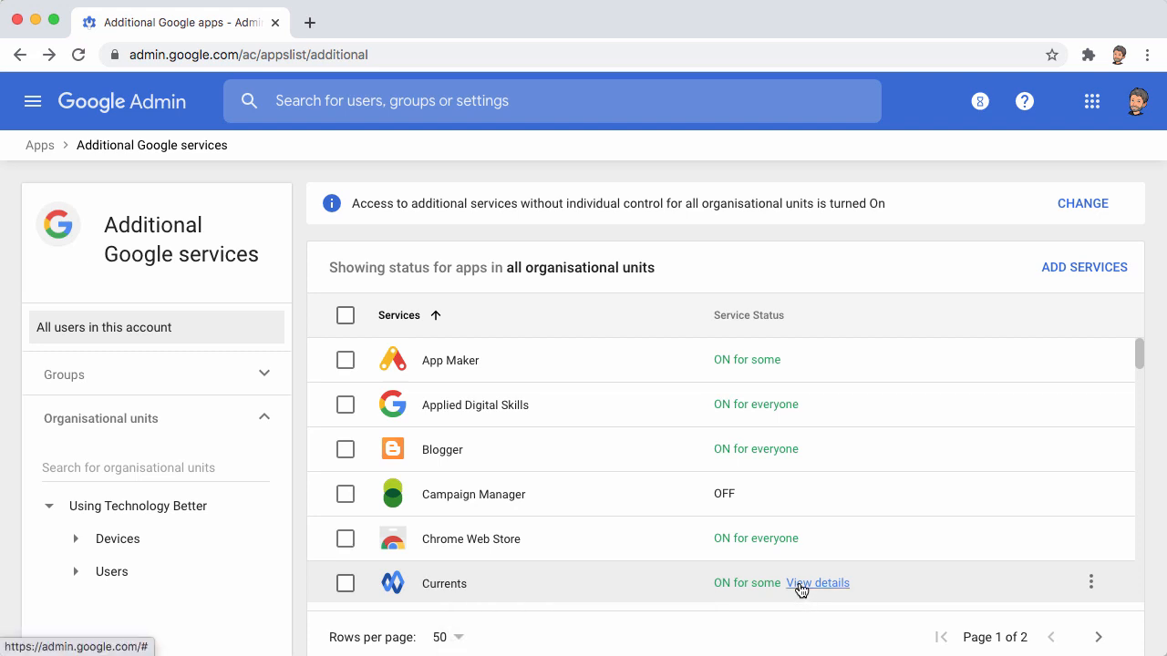
Navigate from Admin home to Devices > Chrome > Apps & extensions > Users & browsers.
left_click(122, 101)
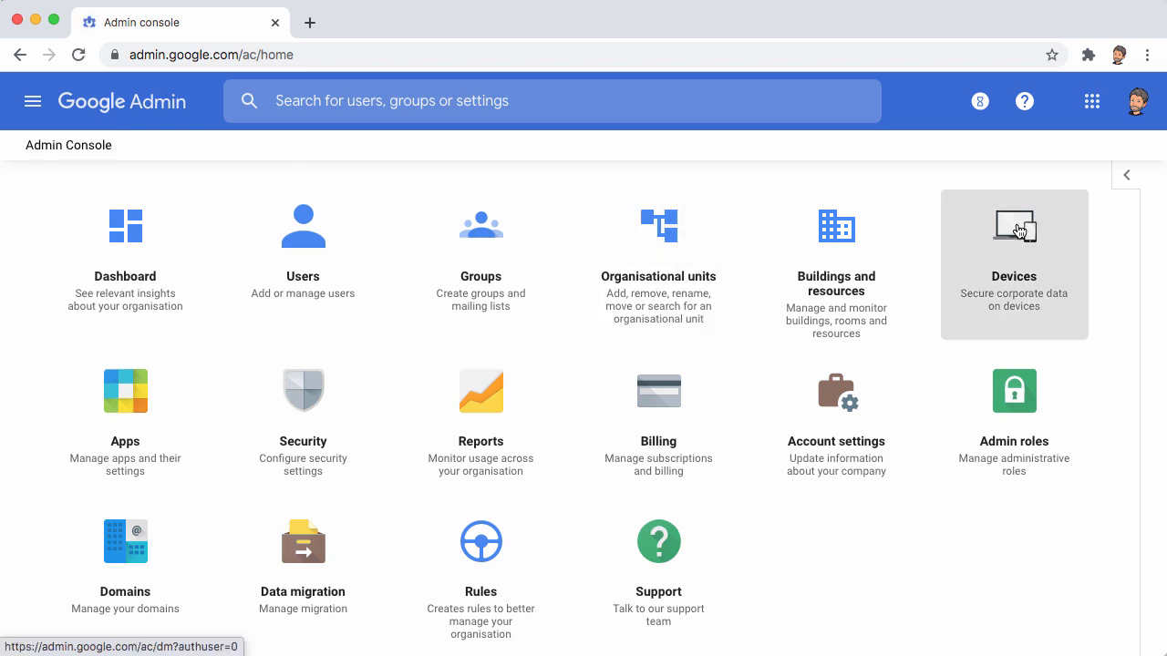
left_click(1014, 226)
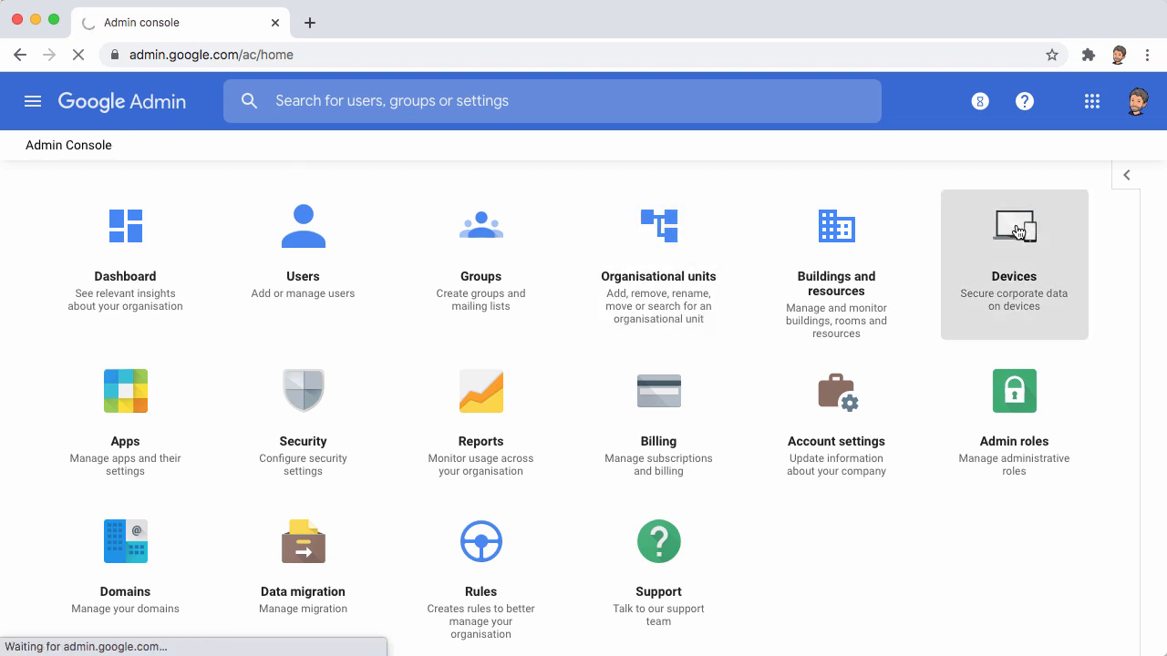
left_click(1014, 226)
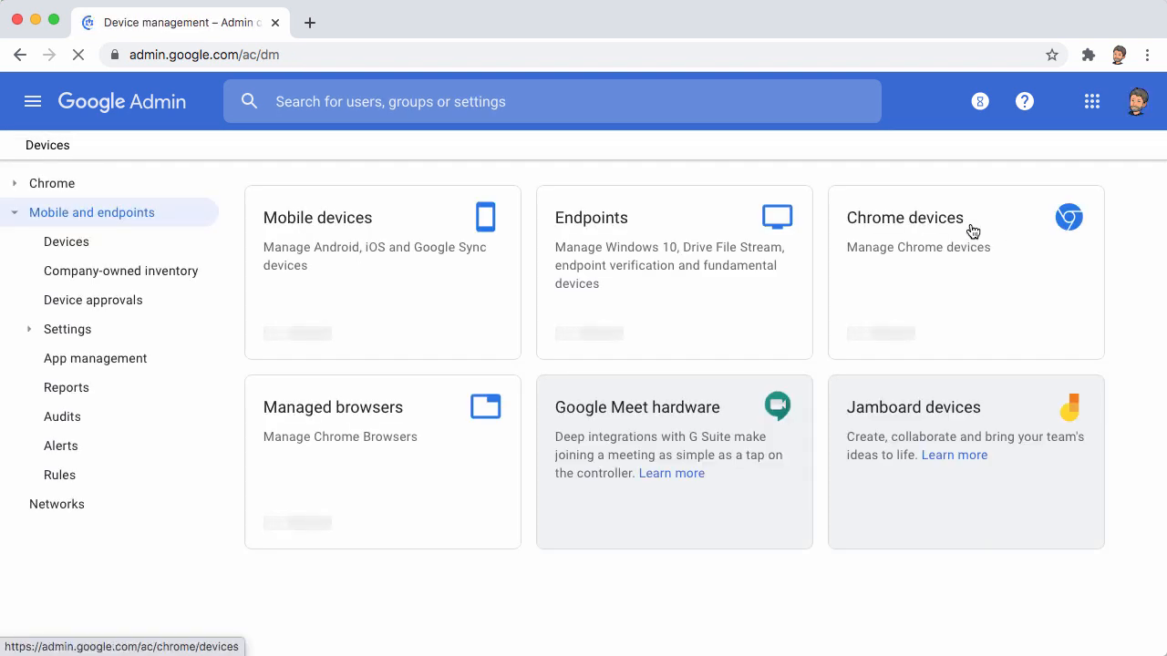
left_click(52, 183)
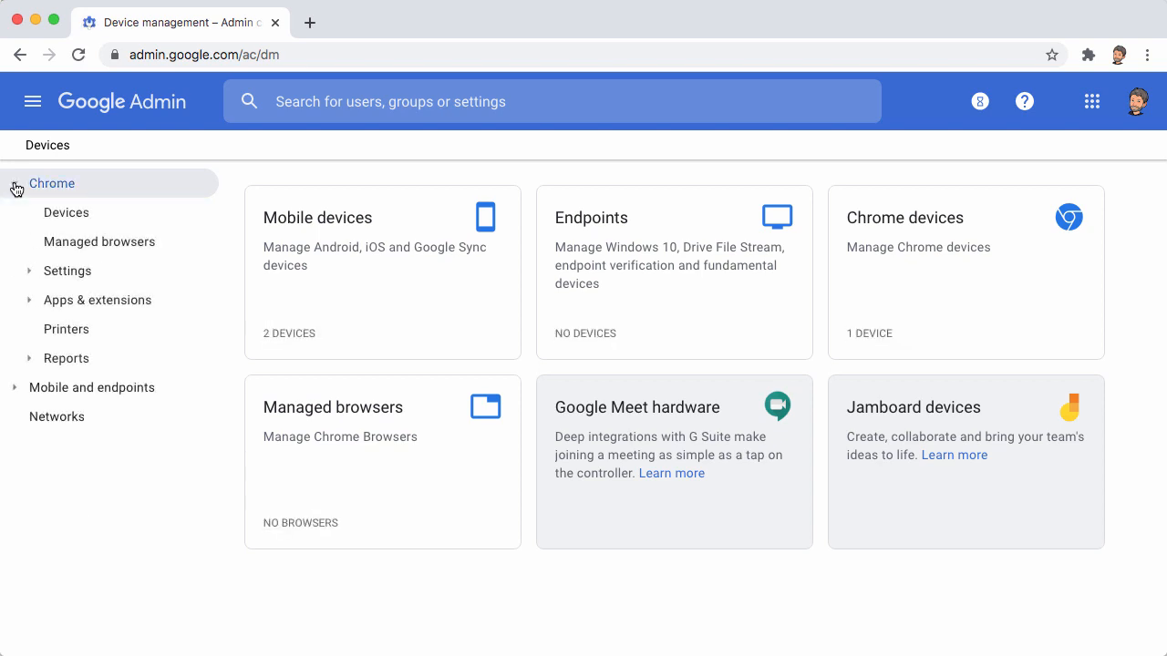
left_click(97, 300)
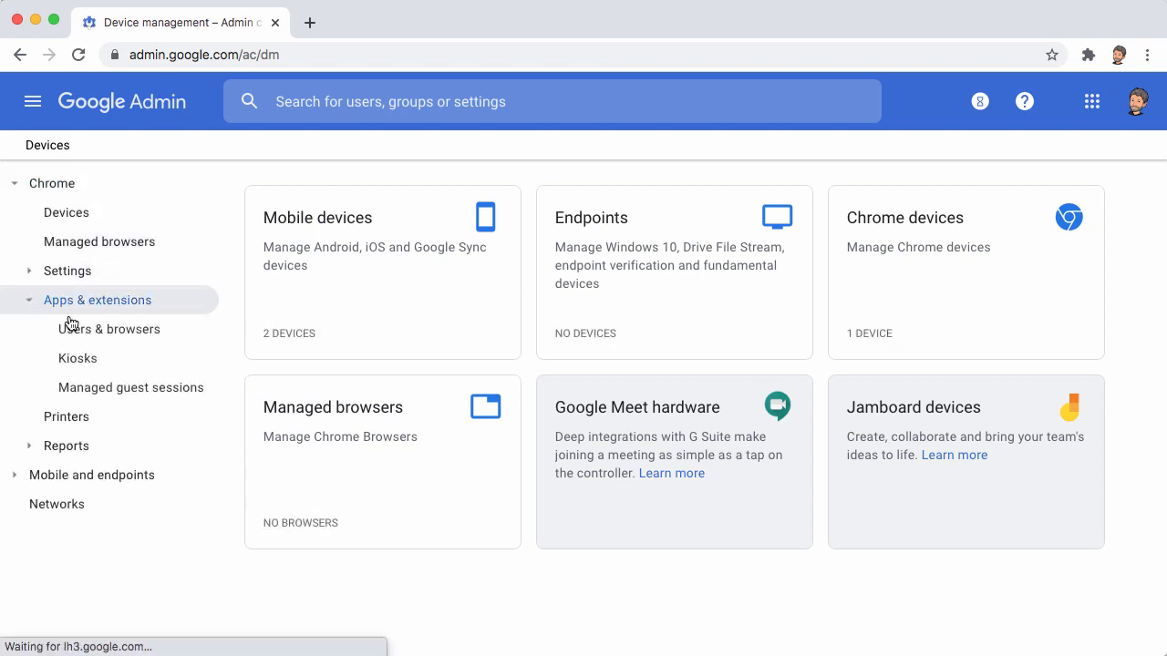
left_click(108, 329)
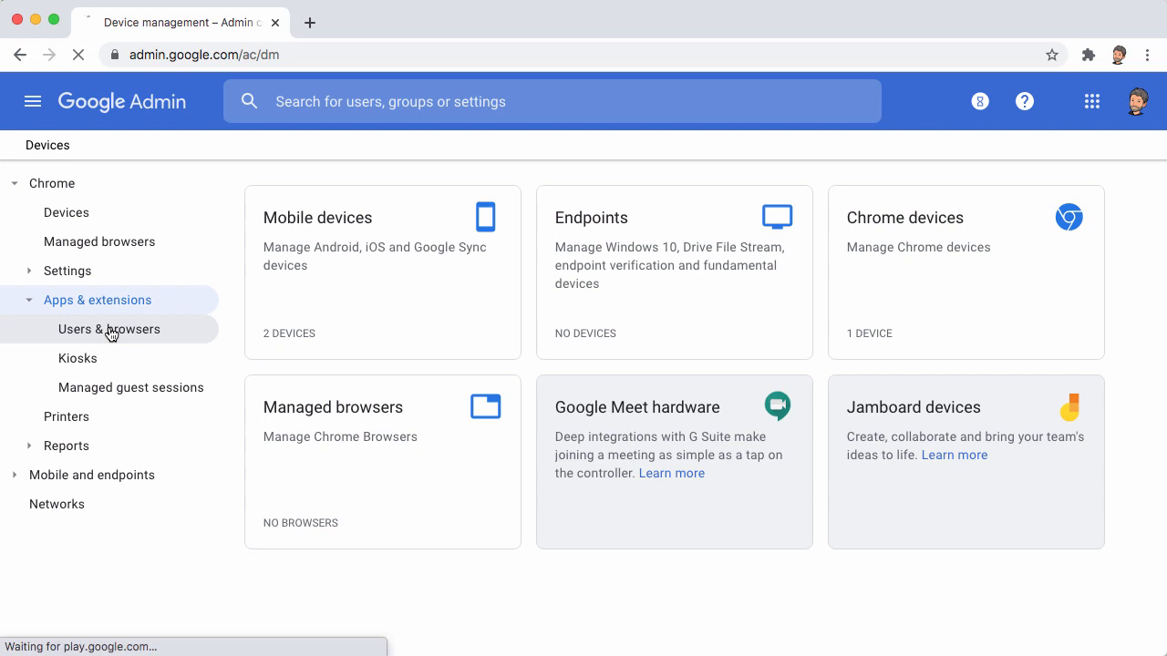
left_click(109, 329)
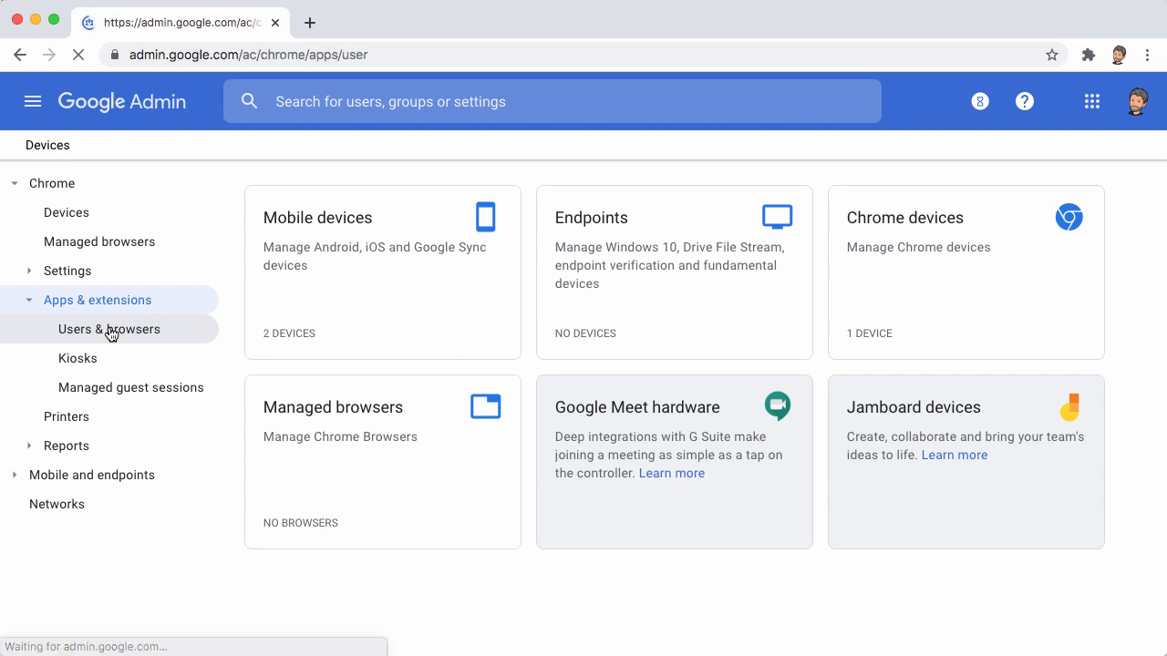
left_click(108, 329)
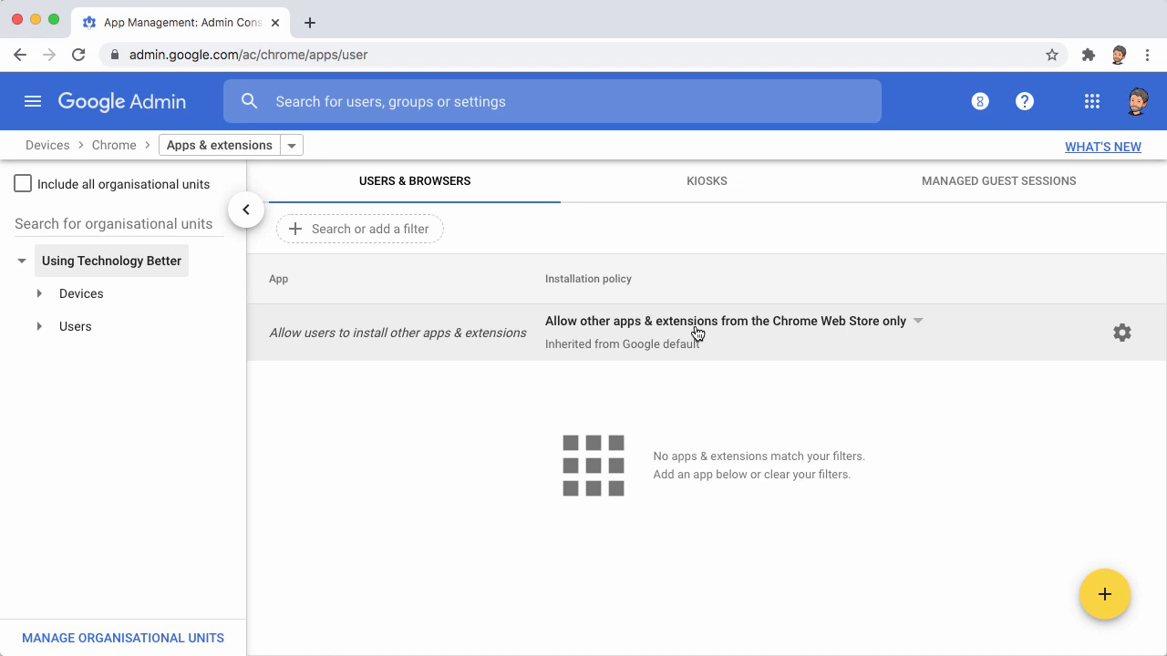
mouse_move(1108, 339)
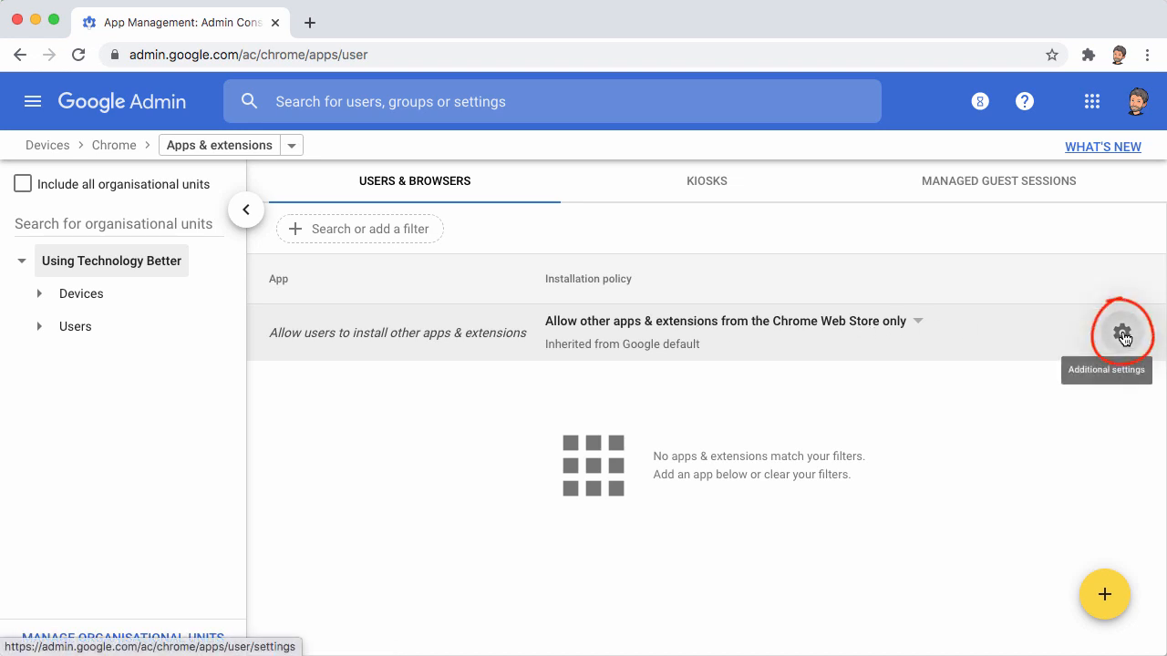
Set Android applications on Chrome devices to Allow and save.
left_click(1121, 333)
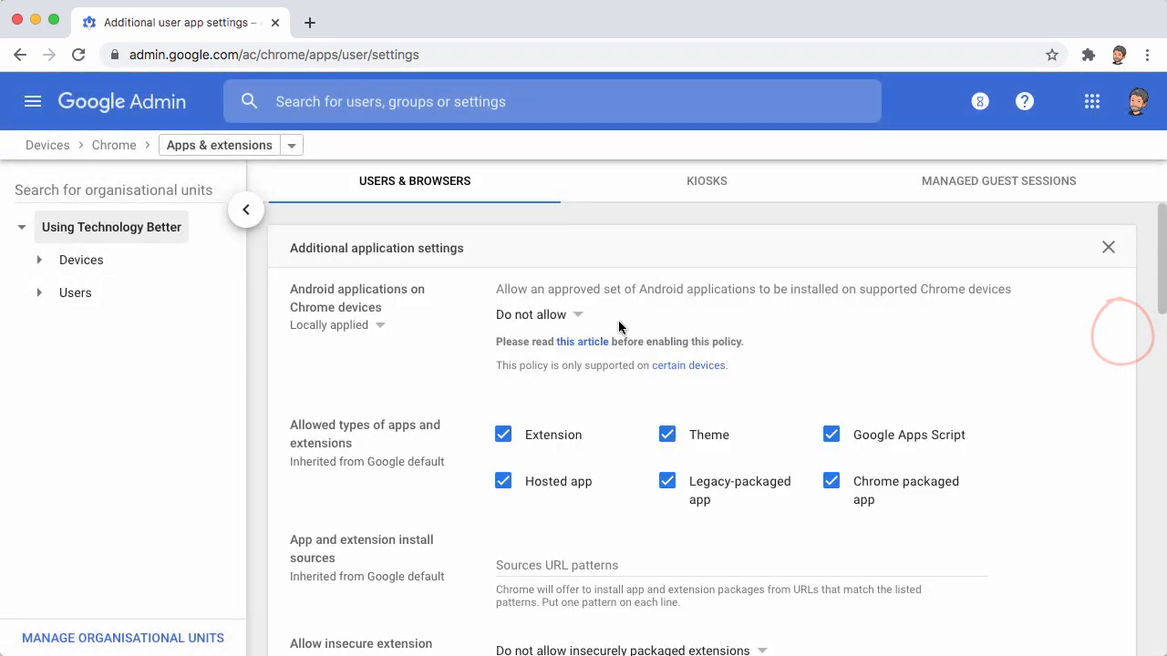
mouse_move(524, 308)
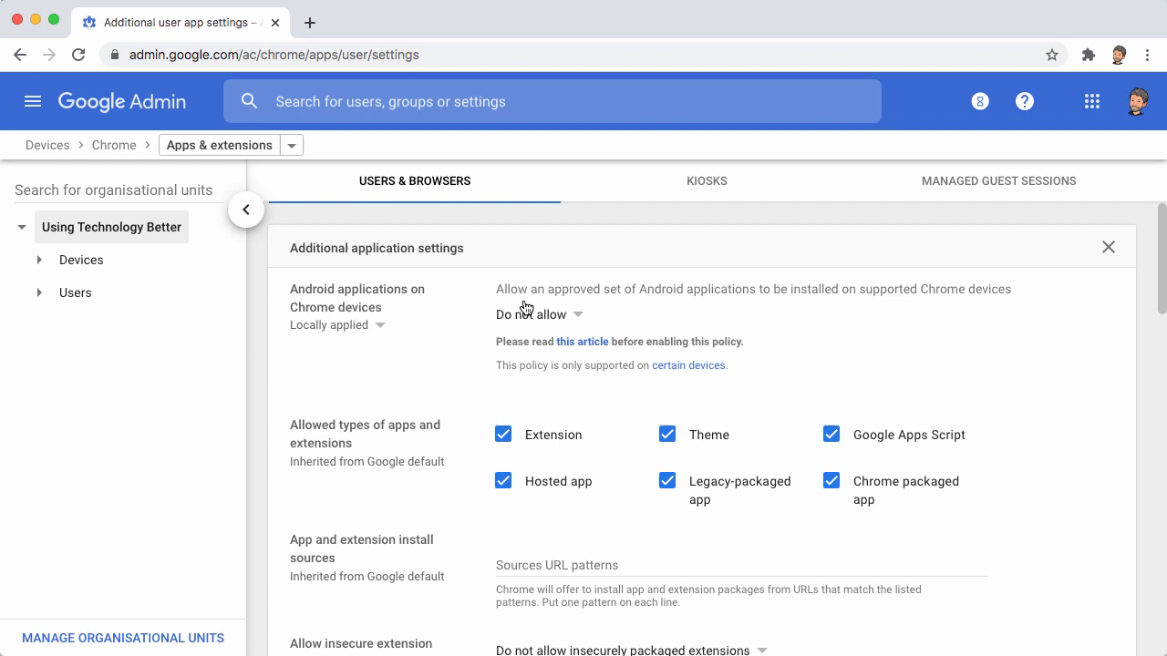
left_click(538, 314)
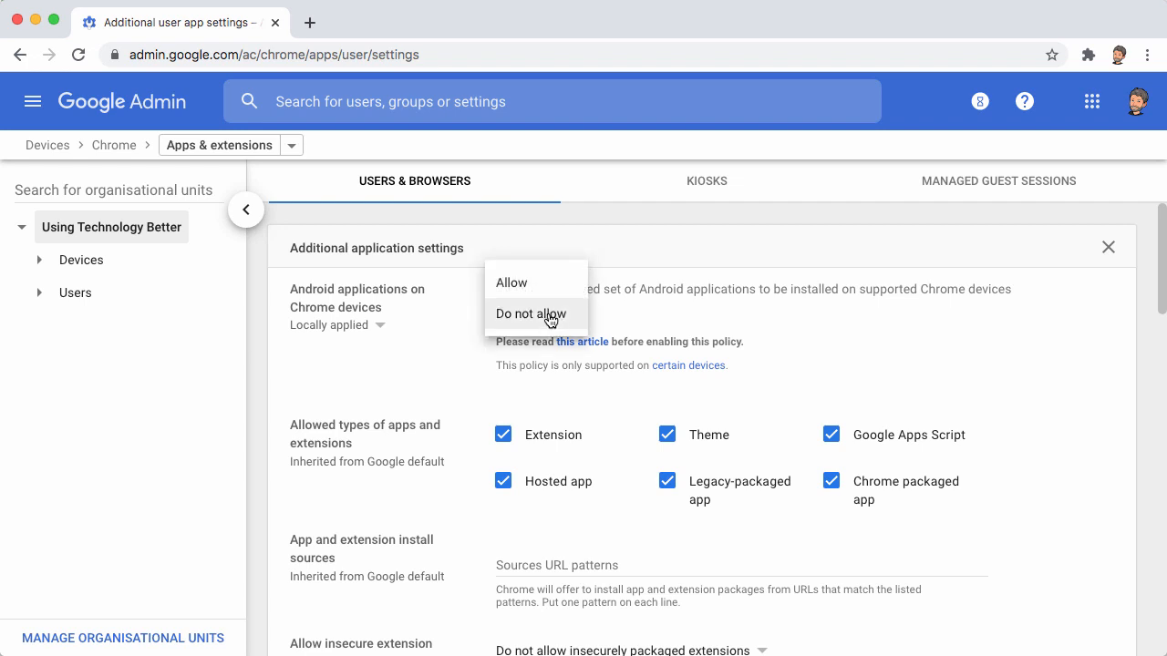
left_click(511, 283)
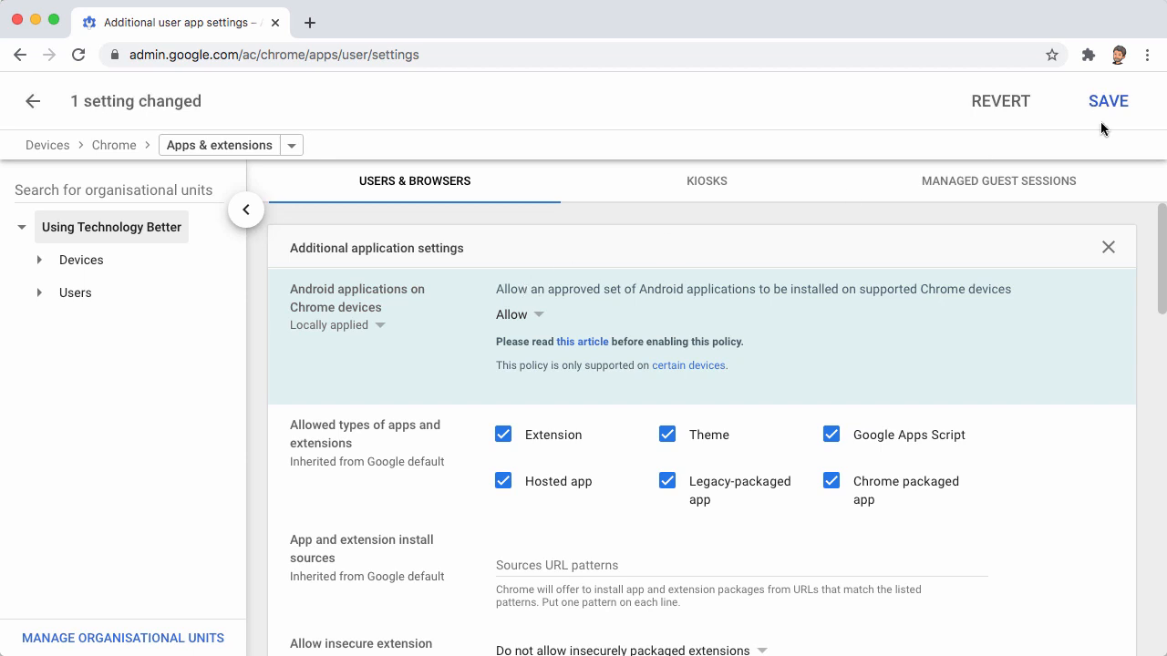
left_click(1108, 100)
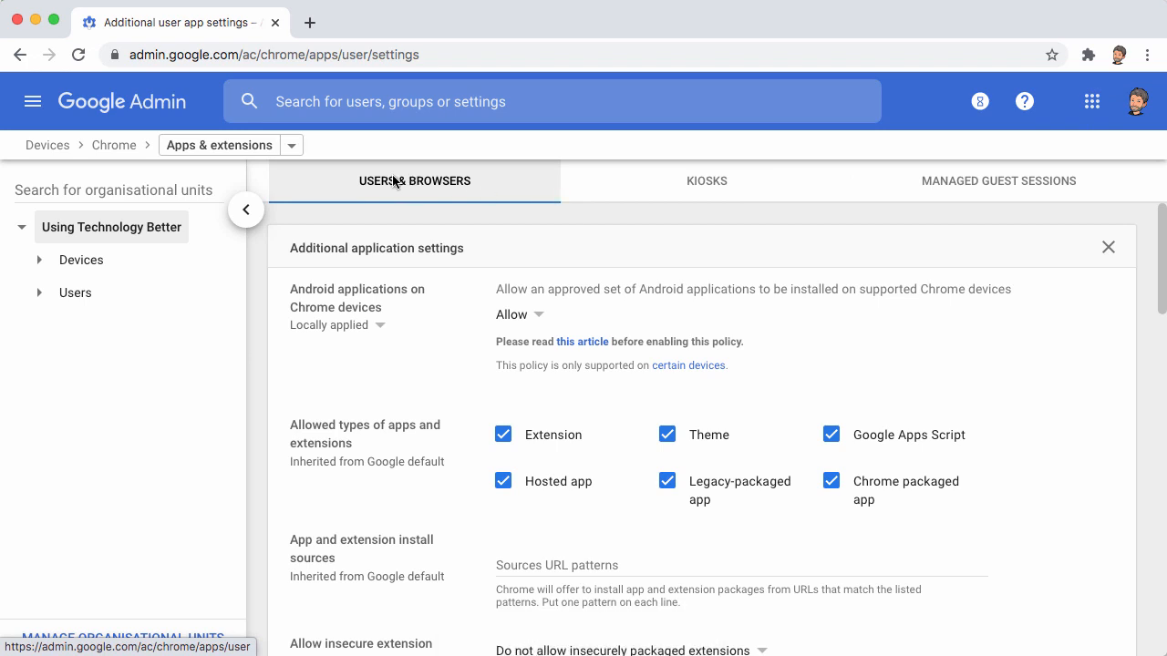
Return to the Users & browsers app list and choose Add from Google Play.
left_click(1107, 247)
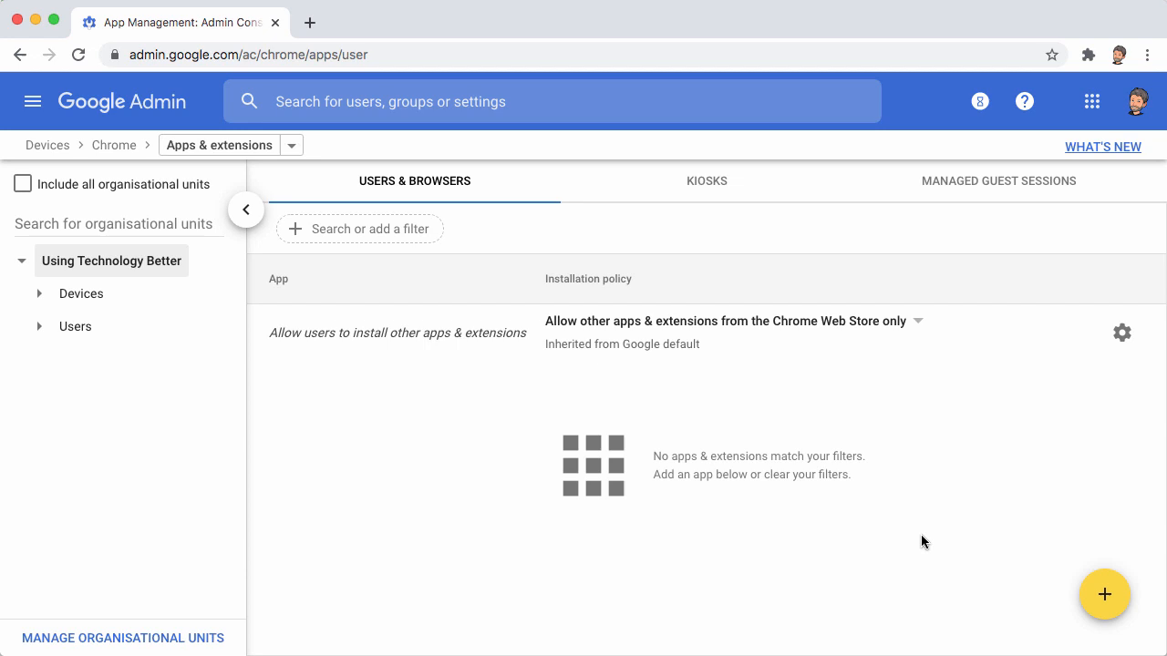
mouse_move(913, 543)
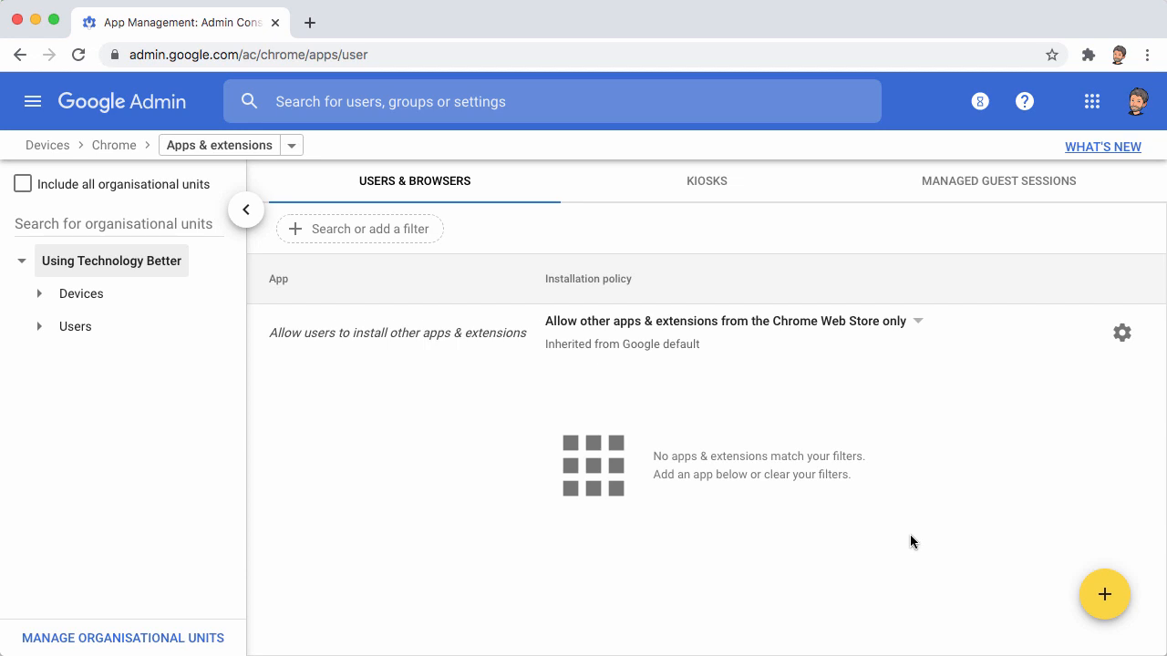
left_click(1104, 595)
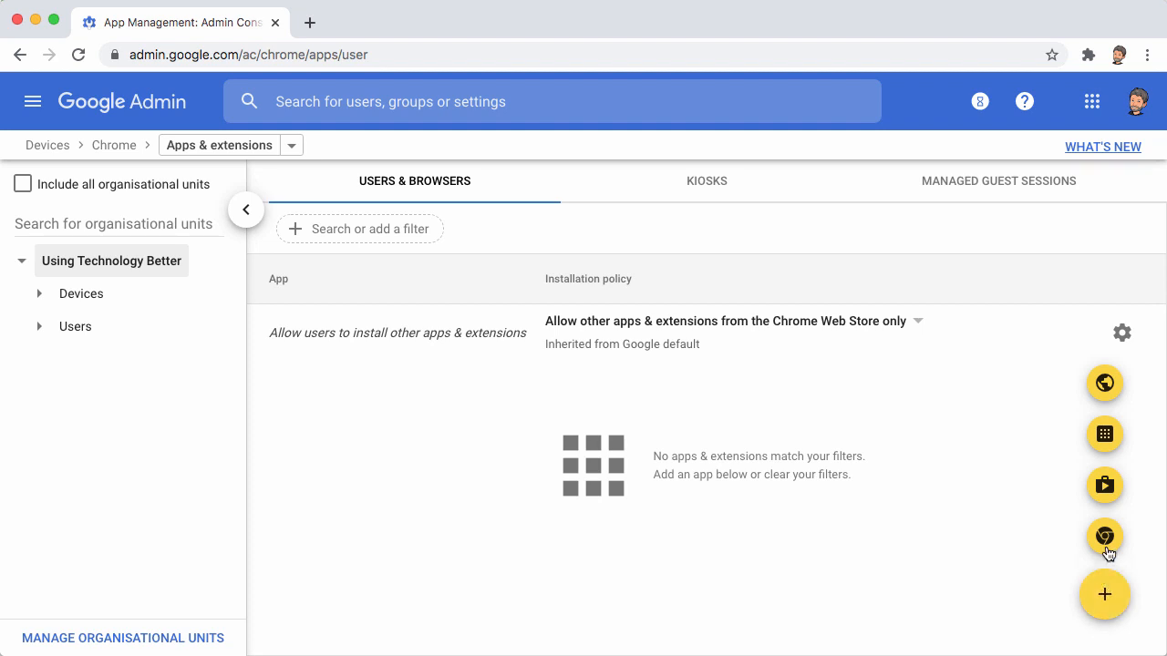
mouse_move(1104, 536)
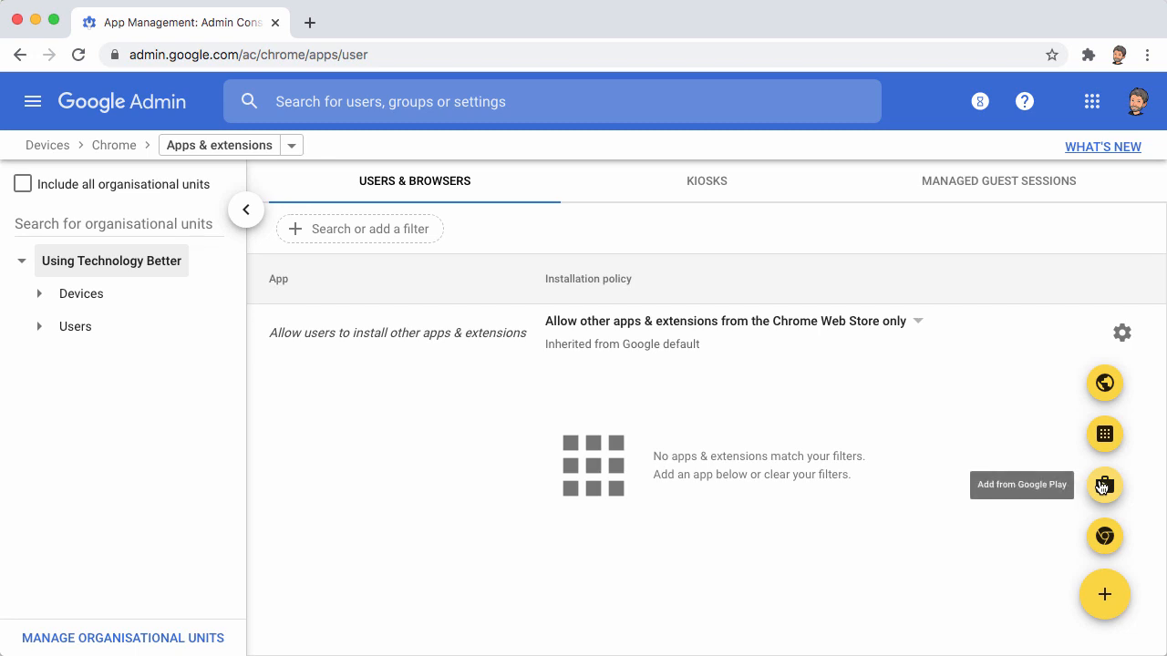
left_click(1104, 485)
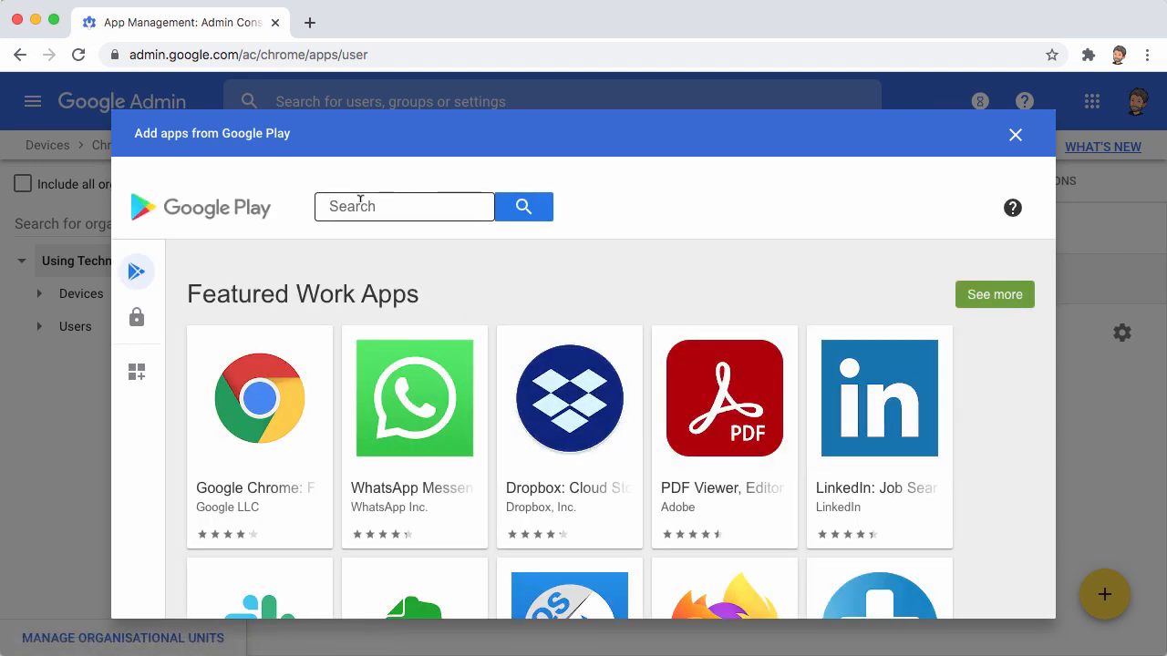
Search the Google Play catalogue for 'minecraft: education edition'.
type("mine")
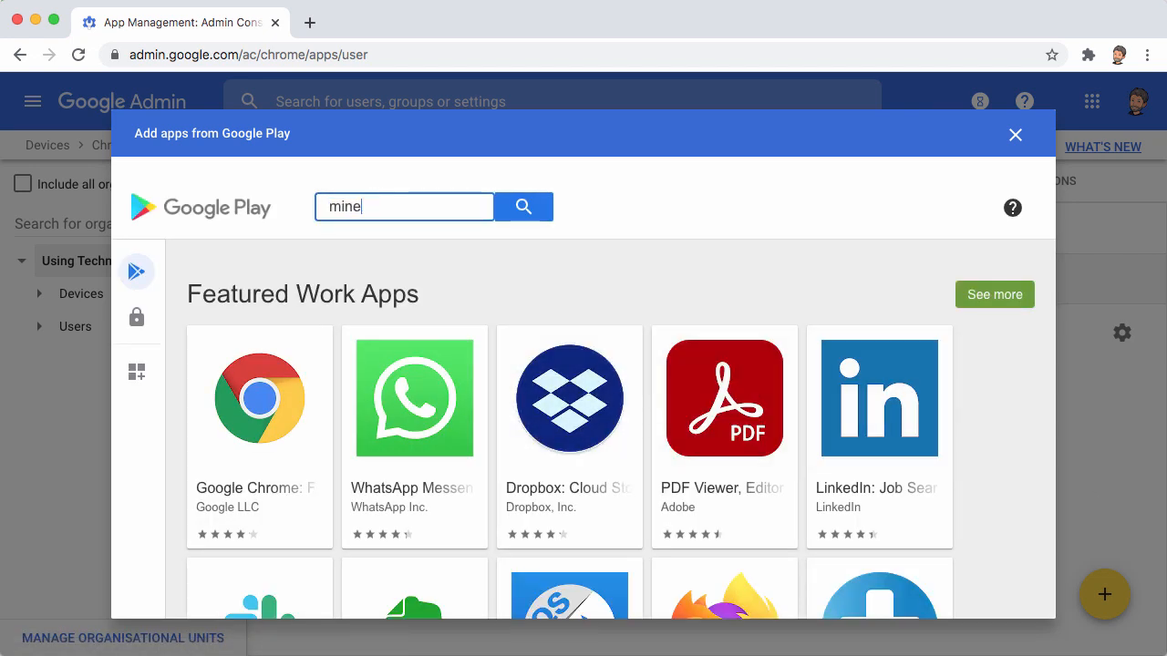
type("c")
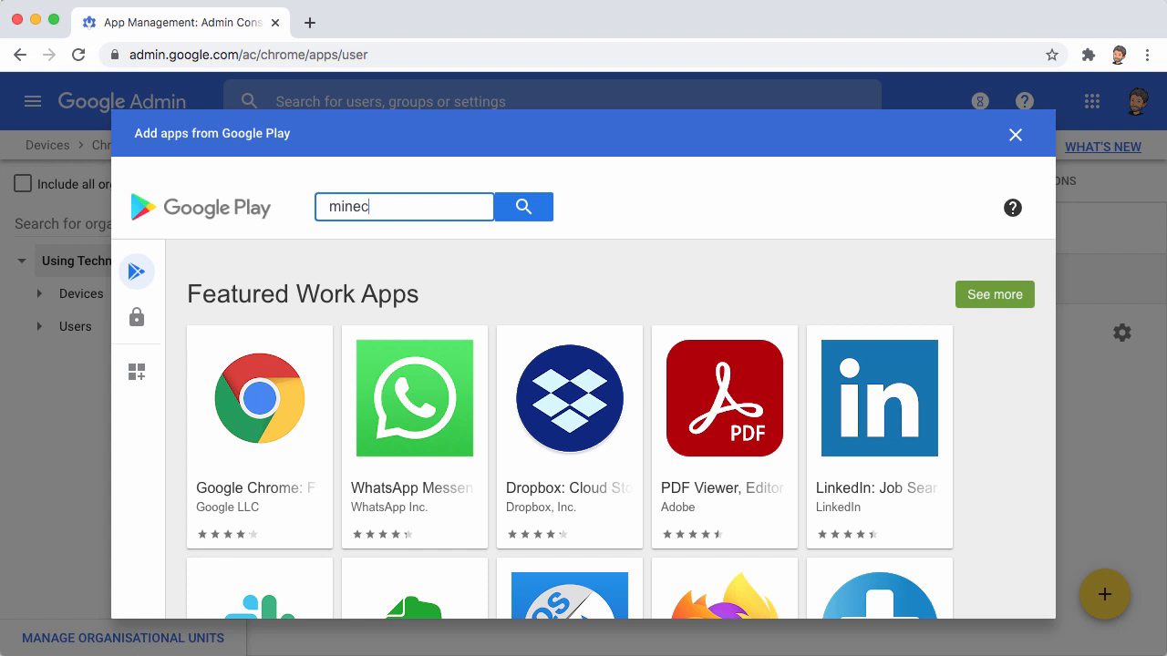
type("raft: e")
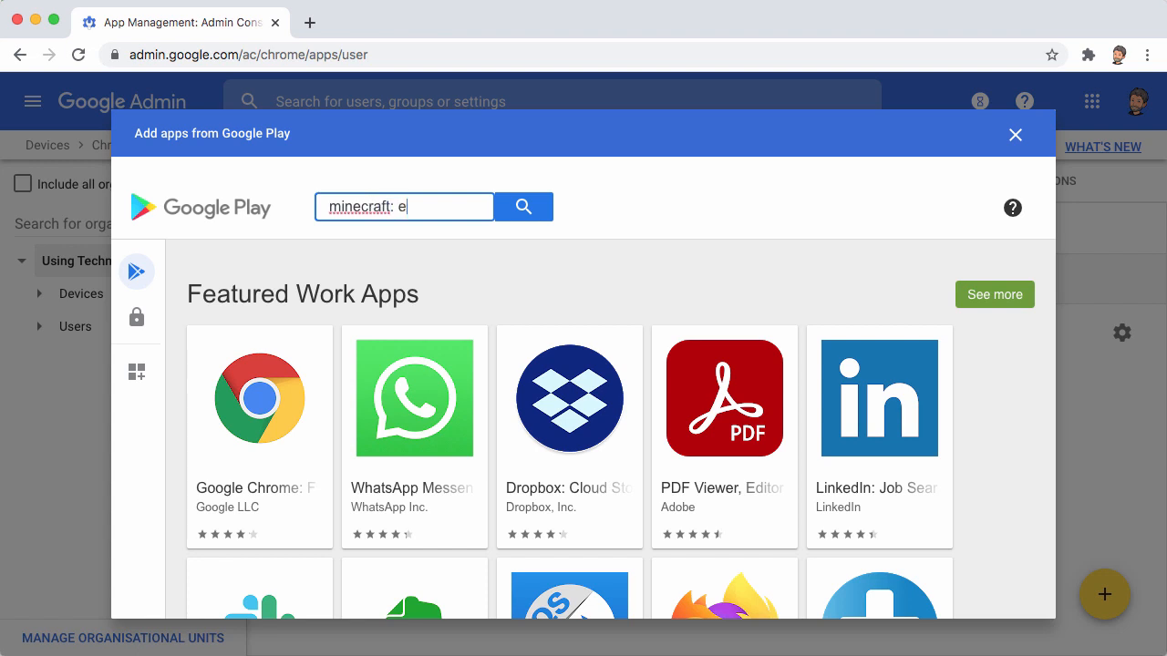
type("ducation edition")
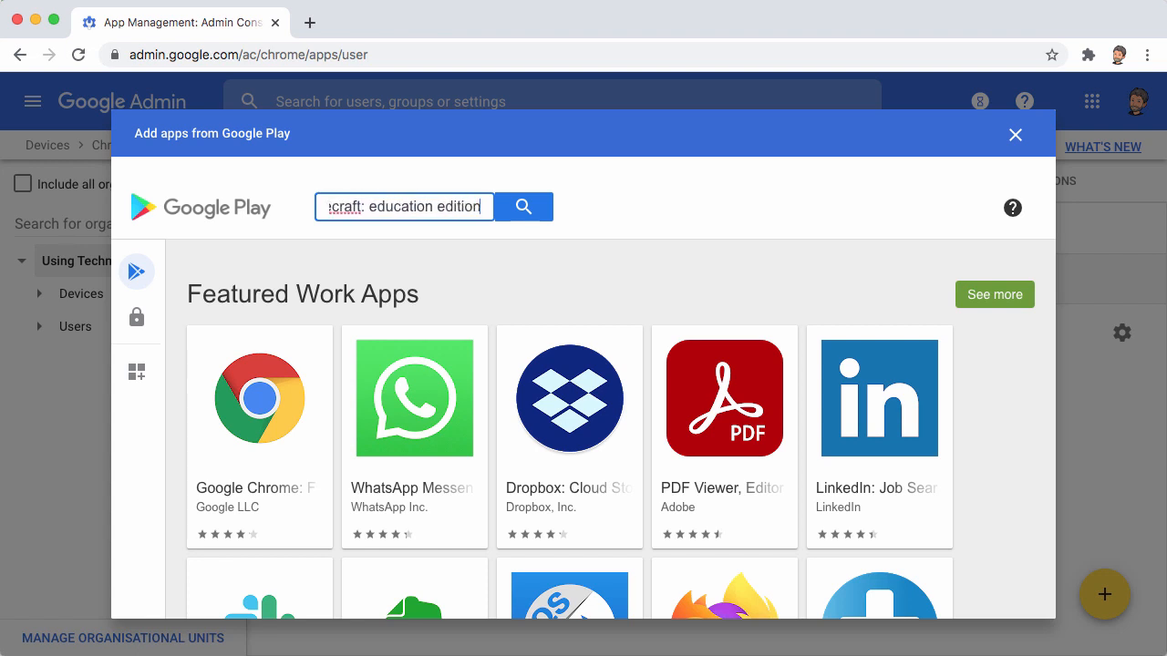
left_click(523, 206)
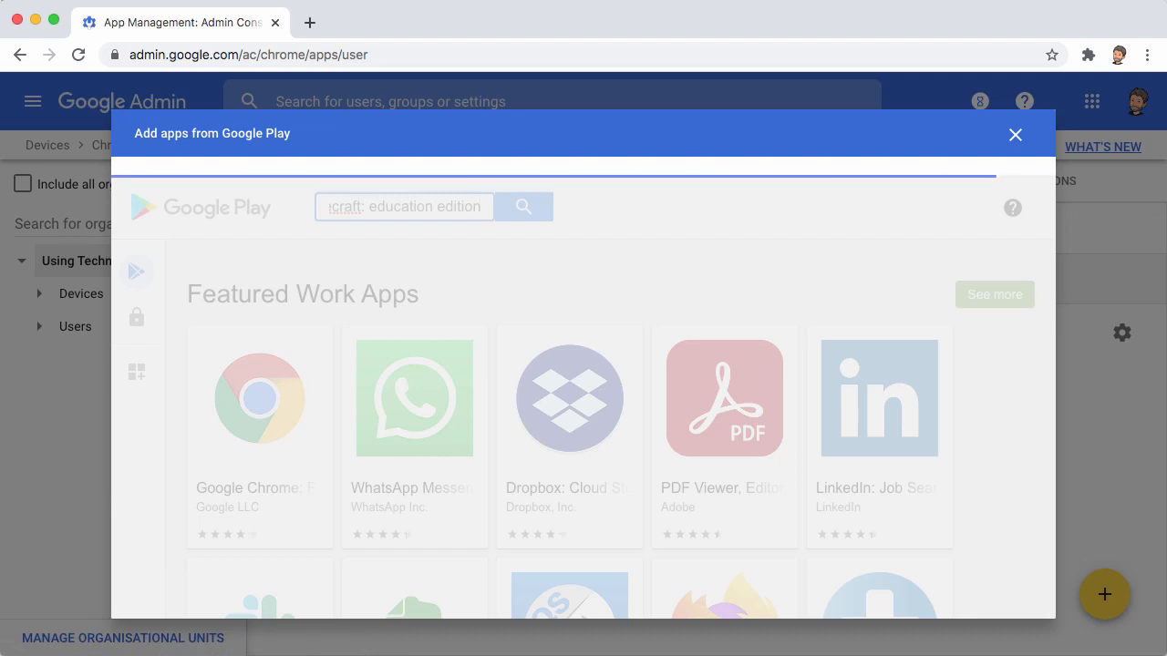
left_click(524, 206)
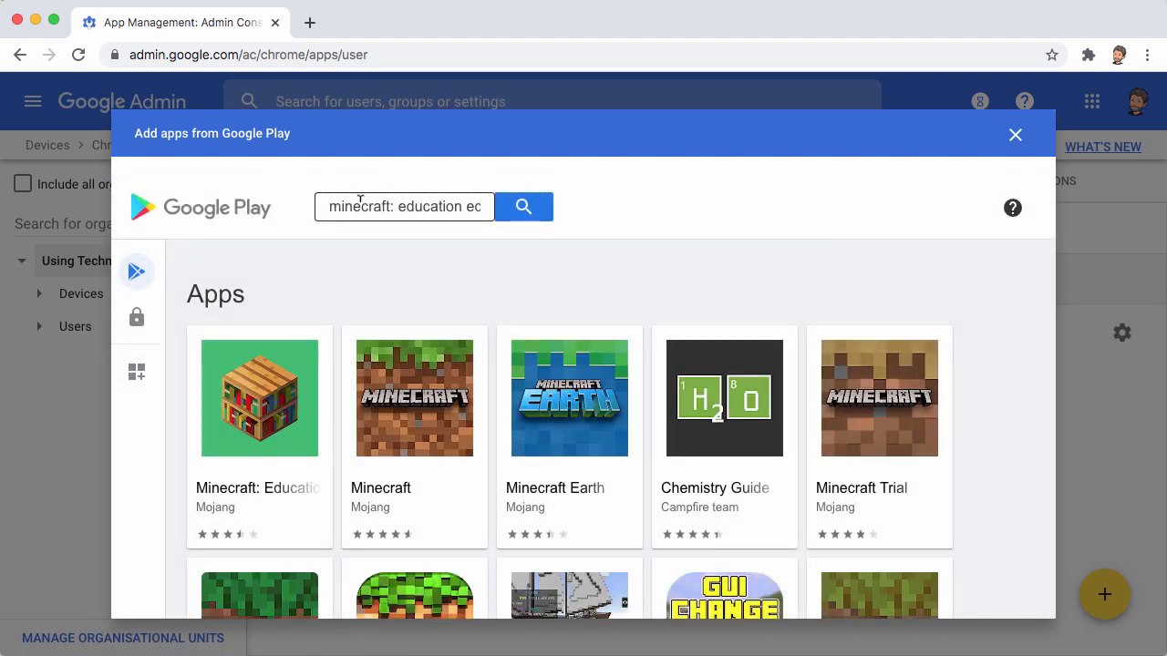
Open the Minecraft: Education Edition result and select it.
left_click(259, 398)
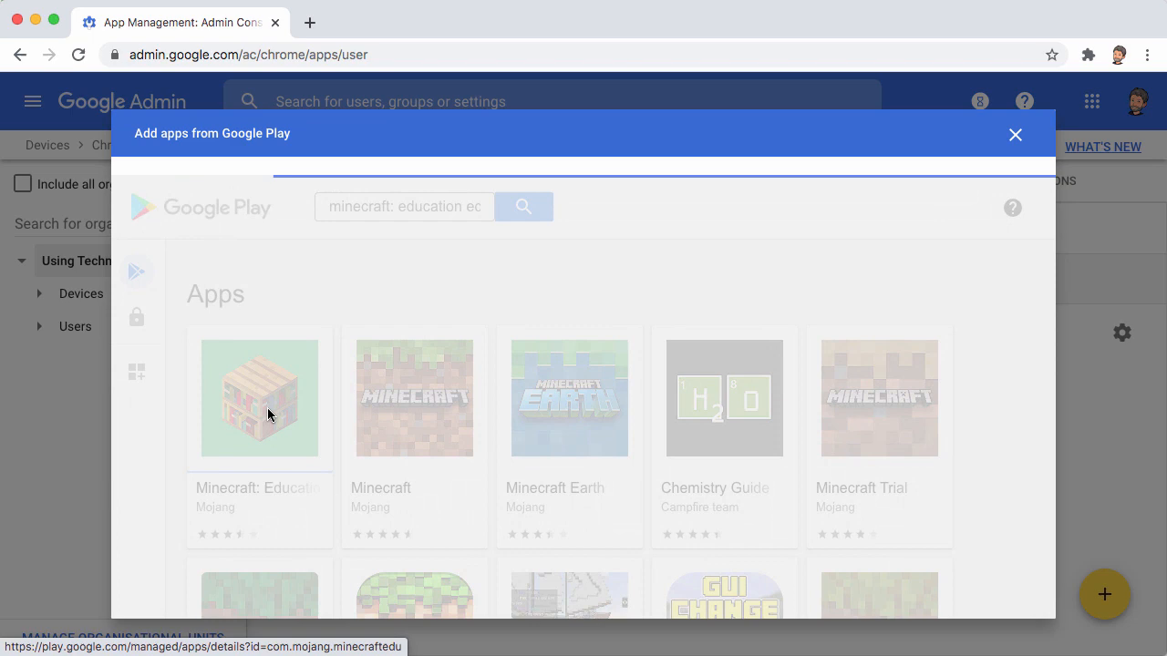
left_click(259, 397)
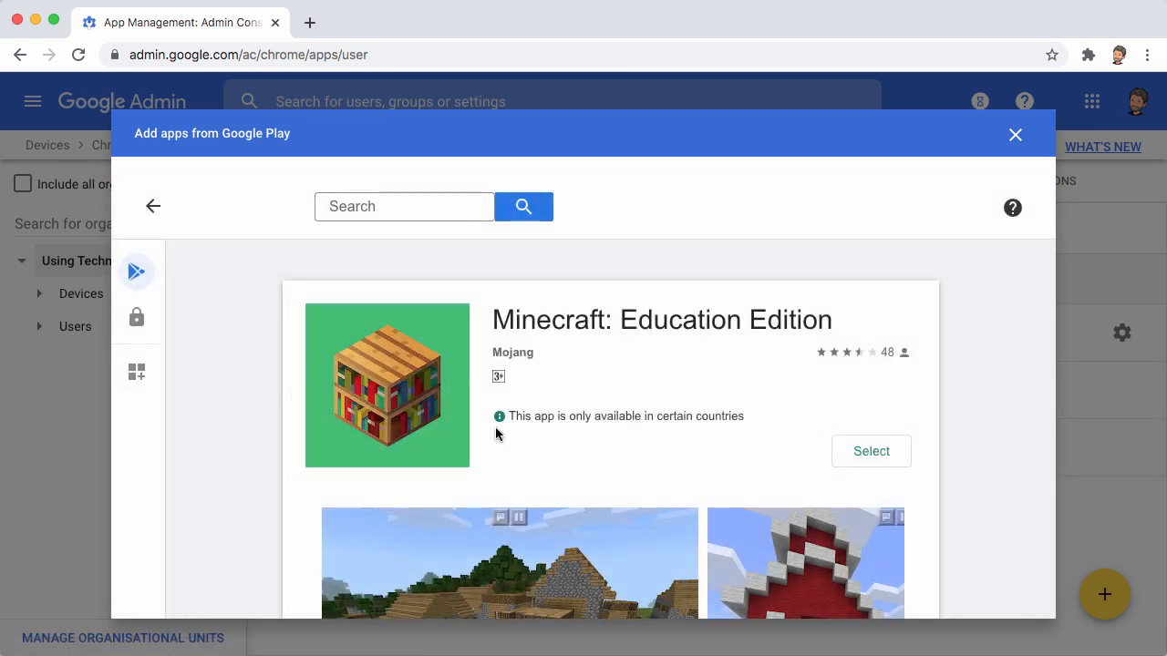
left_click(871, 450)
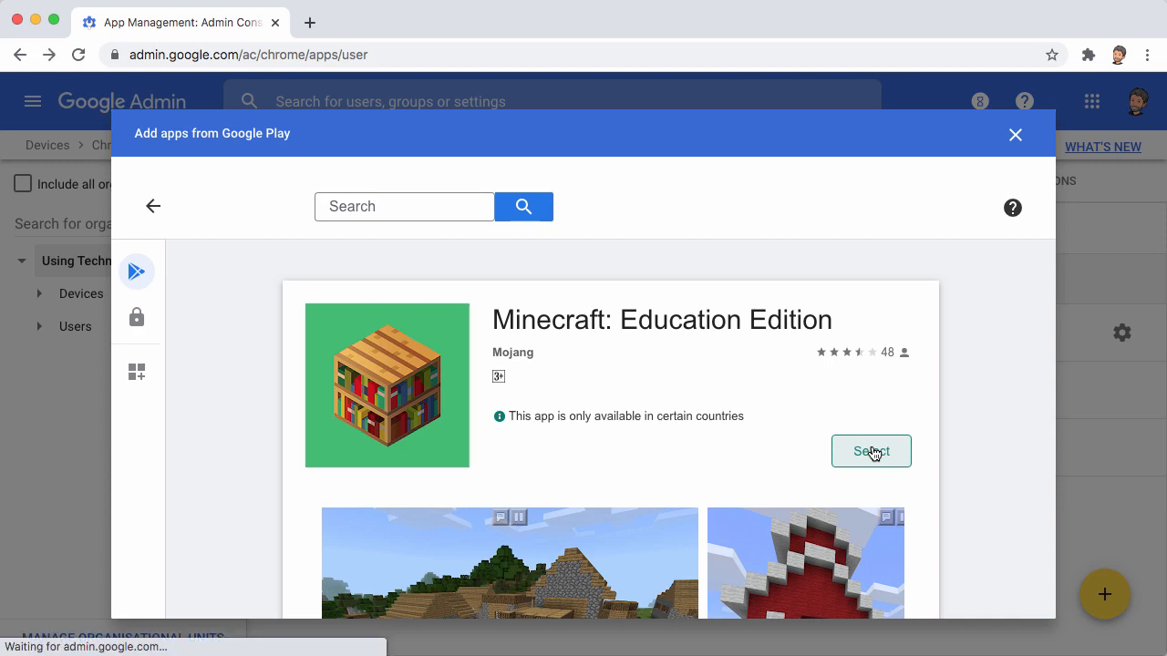
left_click(871, 452)
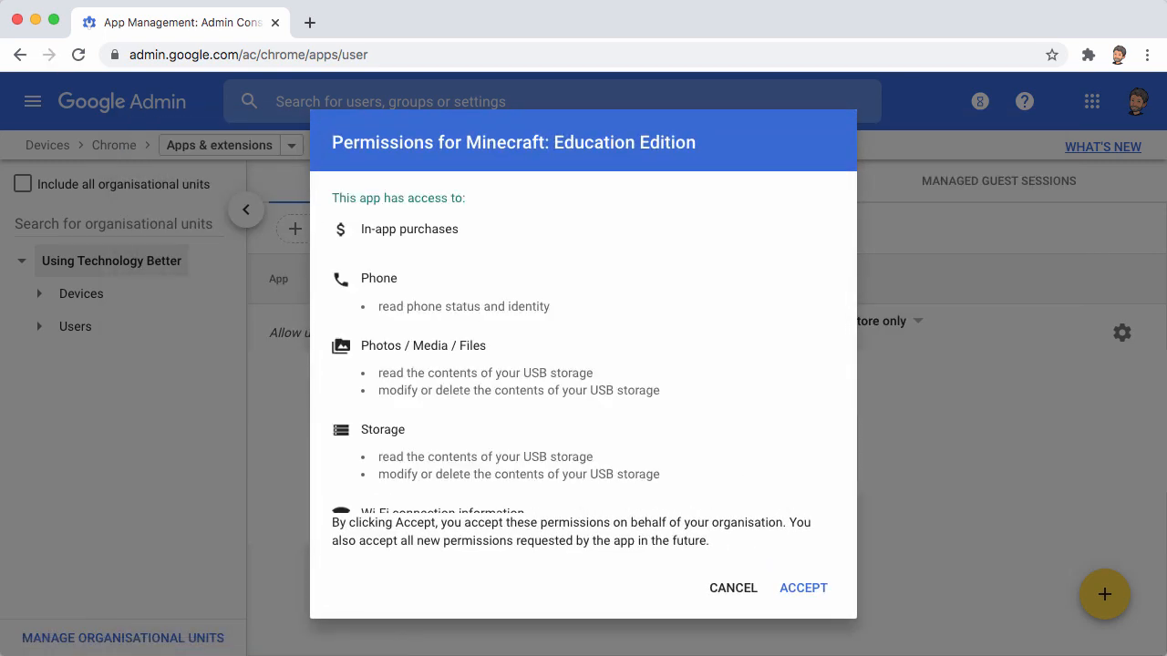
mouse_move(841, 511)
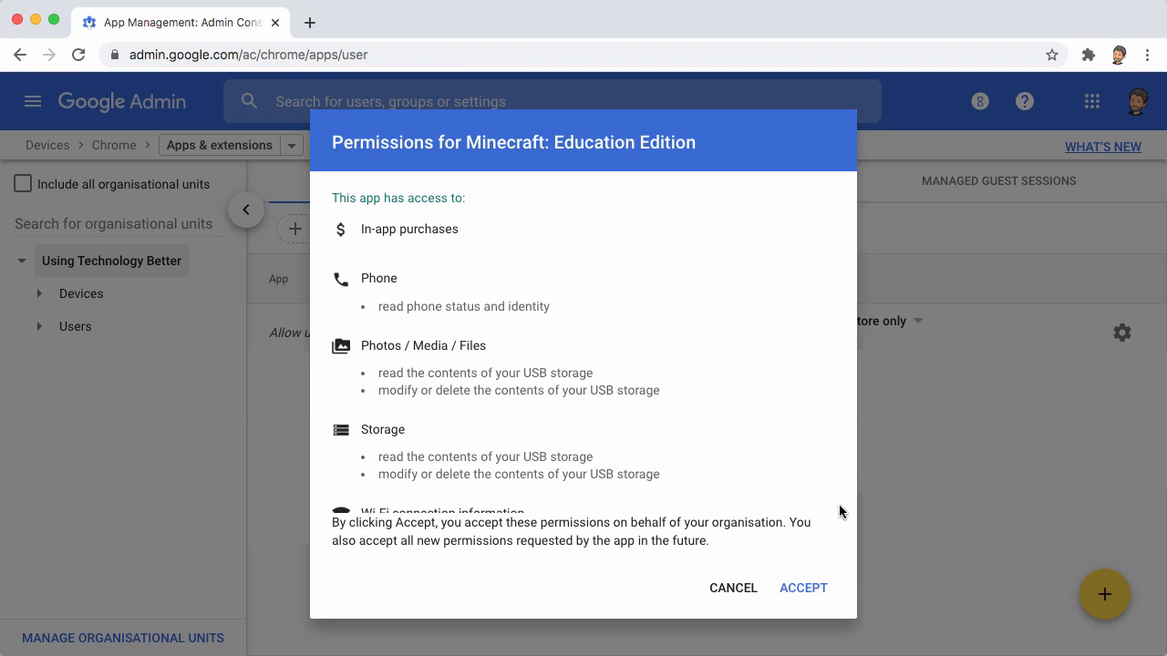
mouse_move(776, 543)
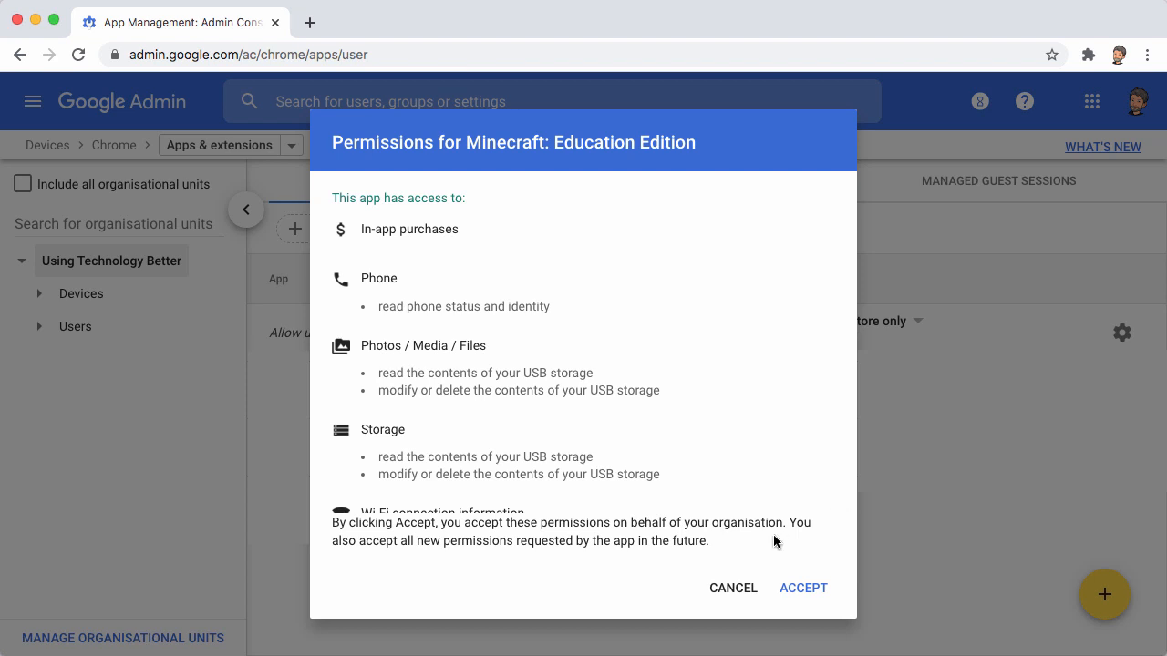
mouse_move(803, 588)
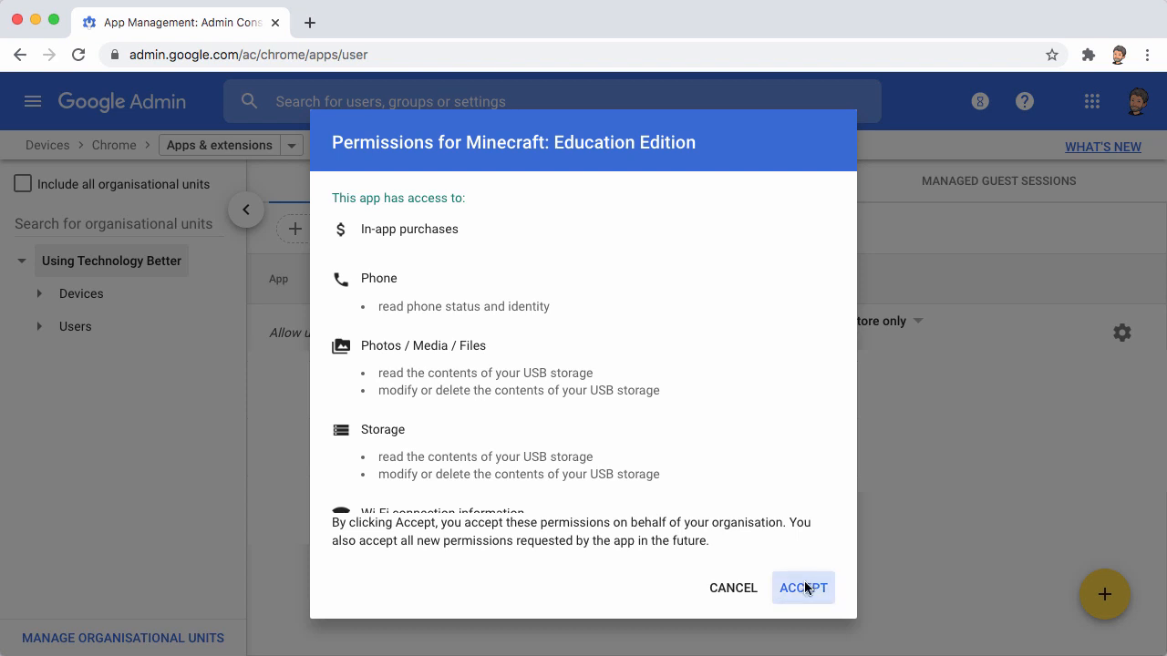
Accept the permissions requested by Minecraft: Education Edition.
left_click(802, 588)
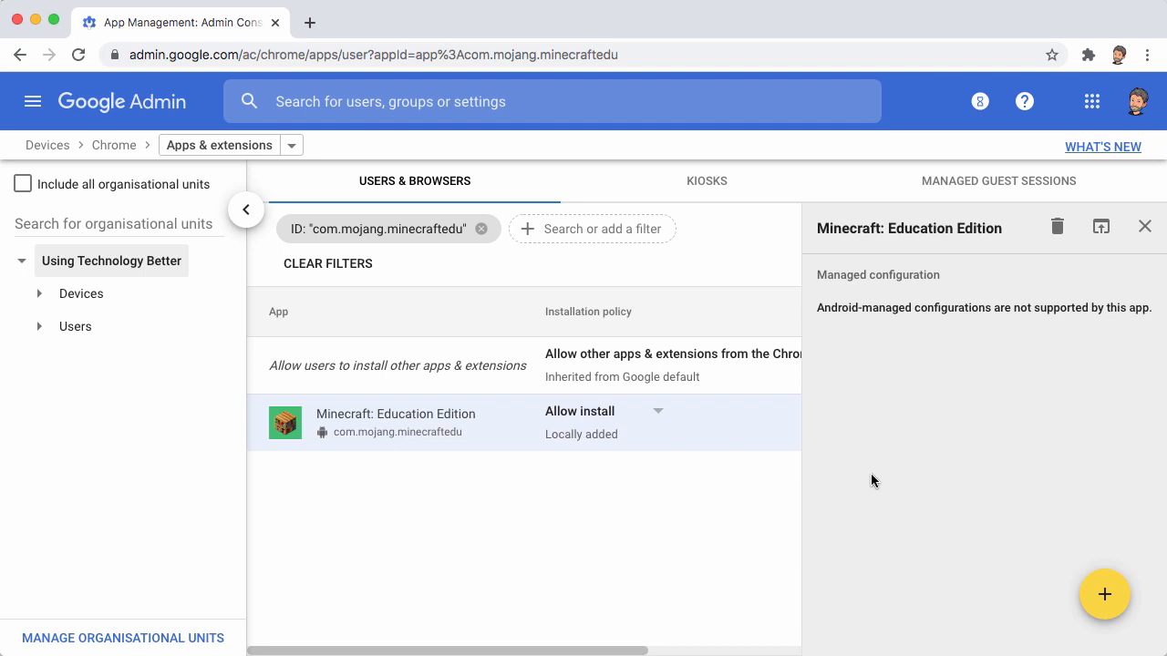
mouse_move(864, 476)
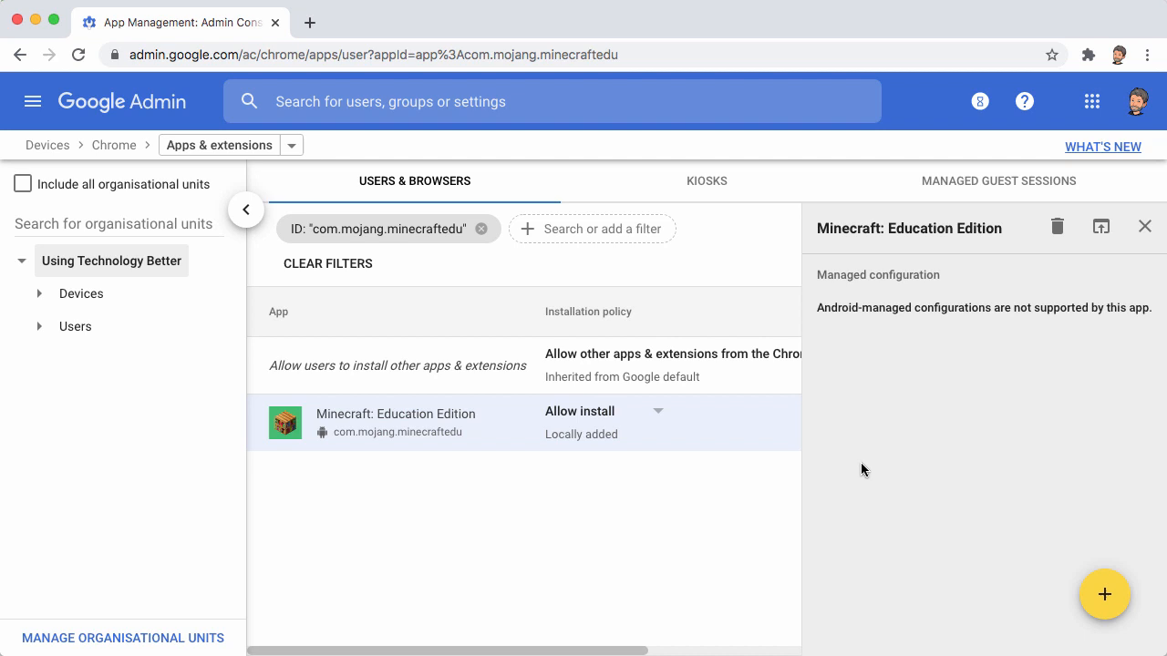
mouse_move(659, 419)
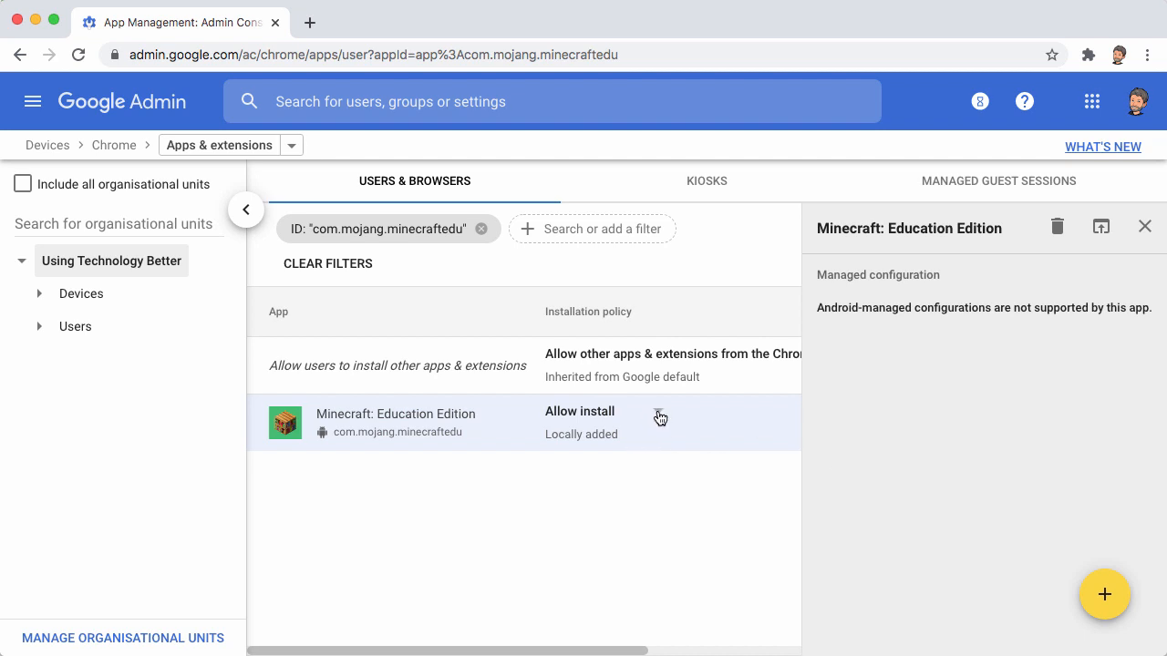
left_click(580, 420)
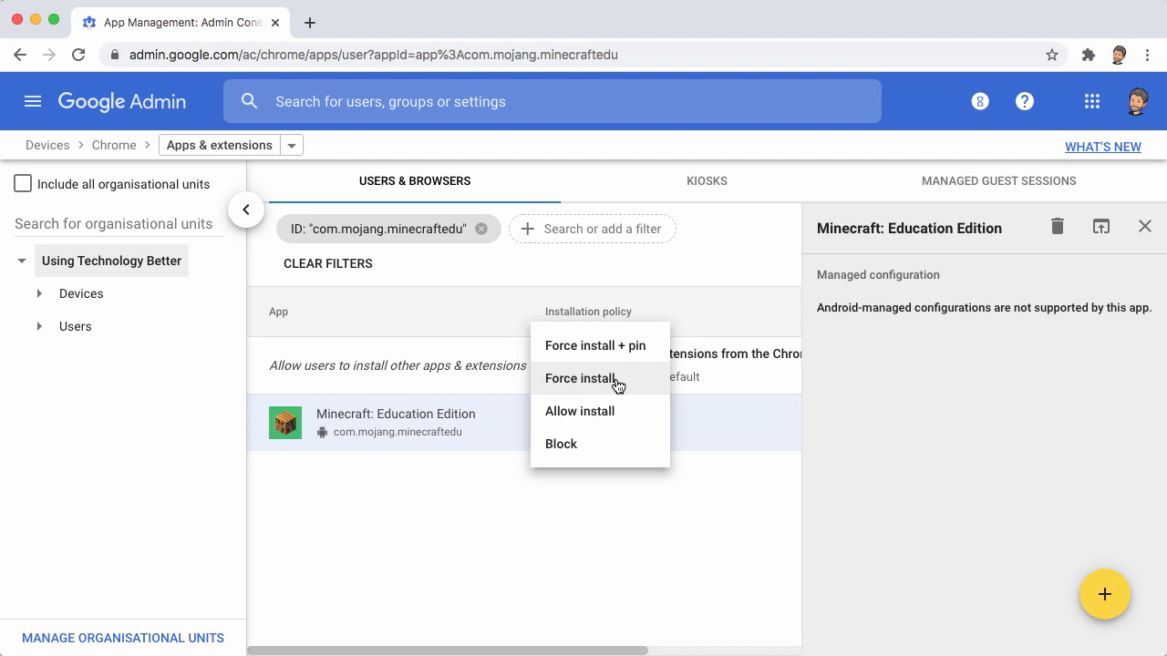
mouse_move(612, 346)
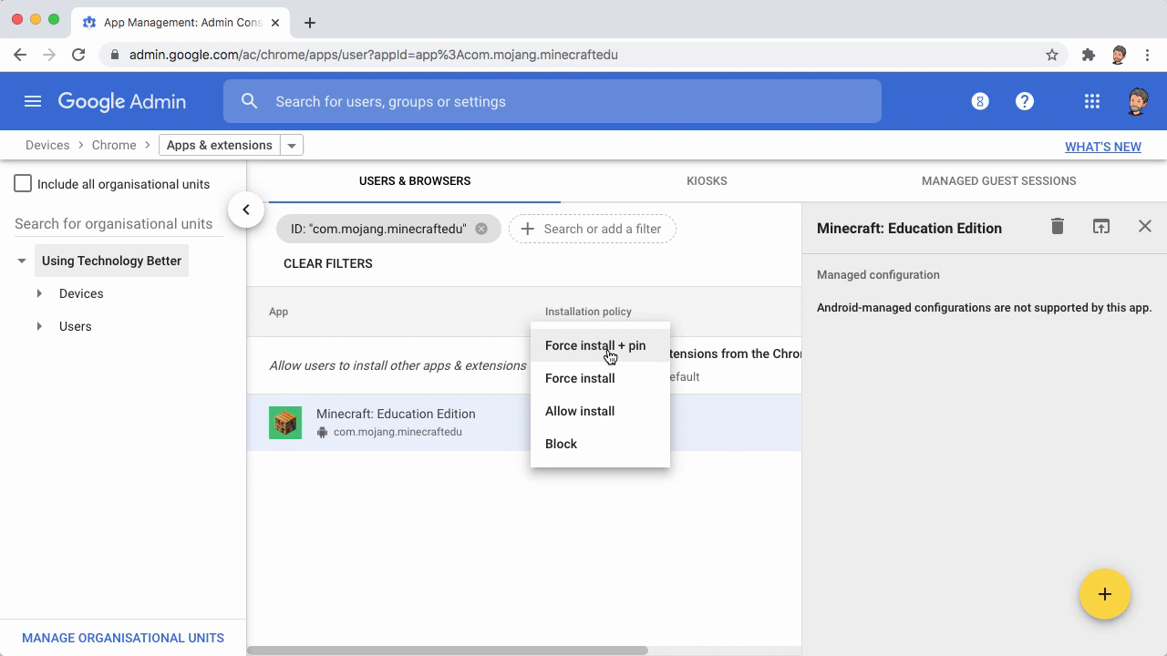
left_click(579, 411)
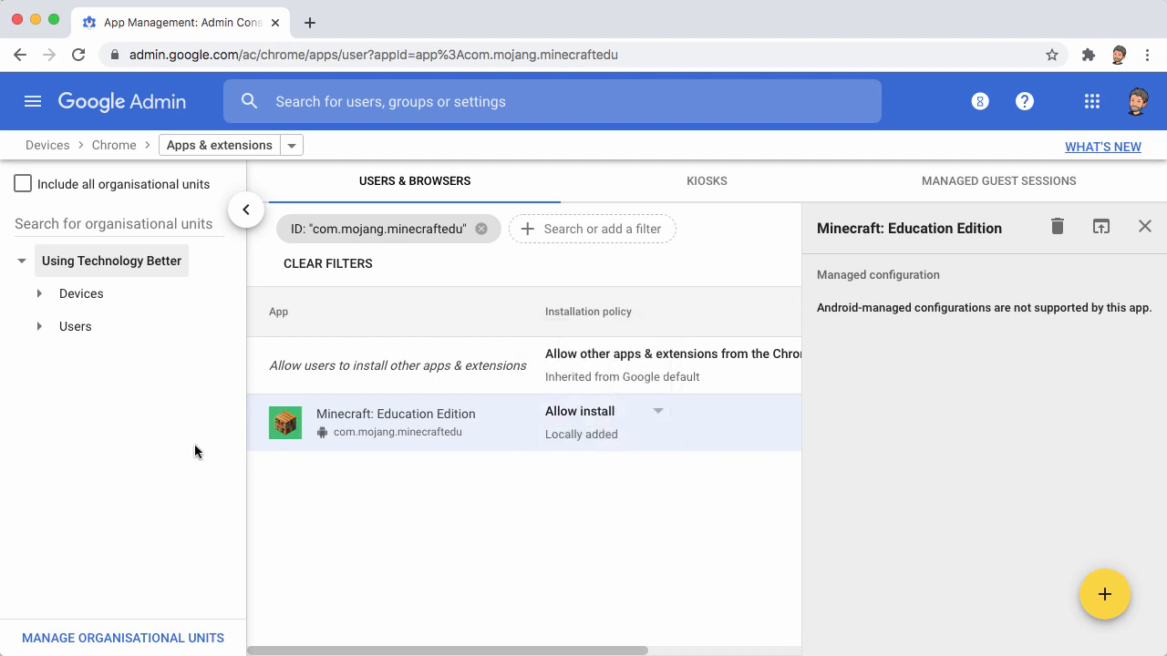
mouse_move(47, 330)
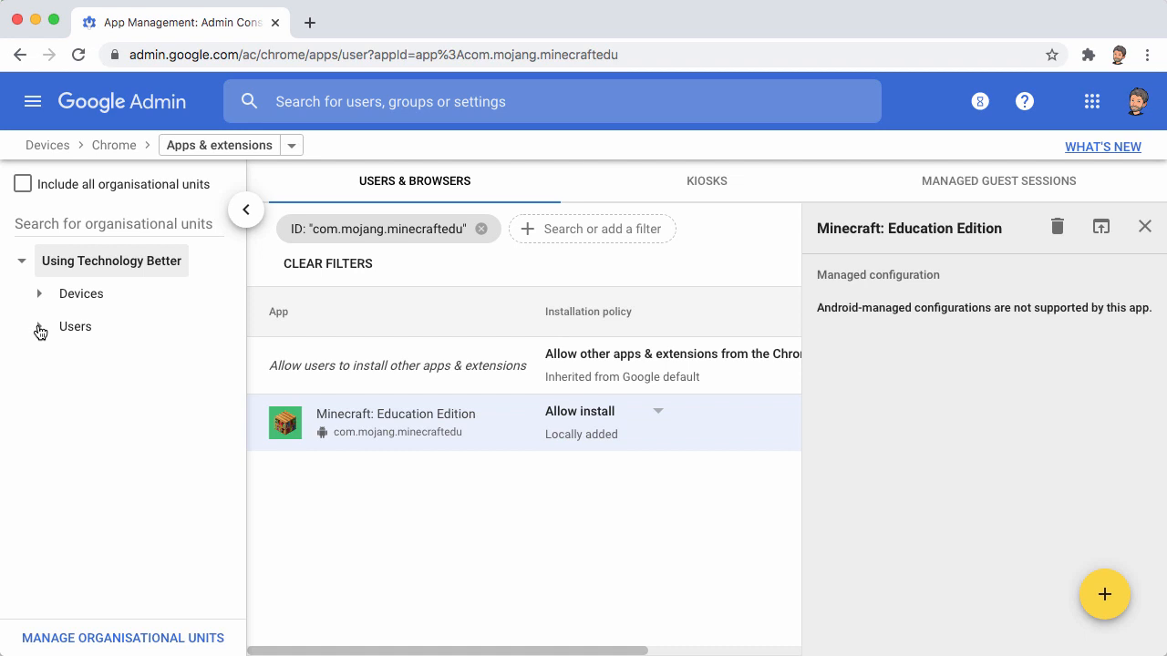
Set Minecraft: Education Edition to Force install + pin for Demo Students and save.
left_click(39, 326)
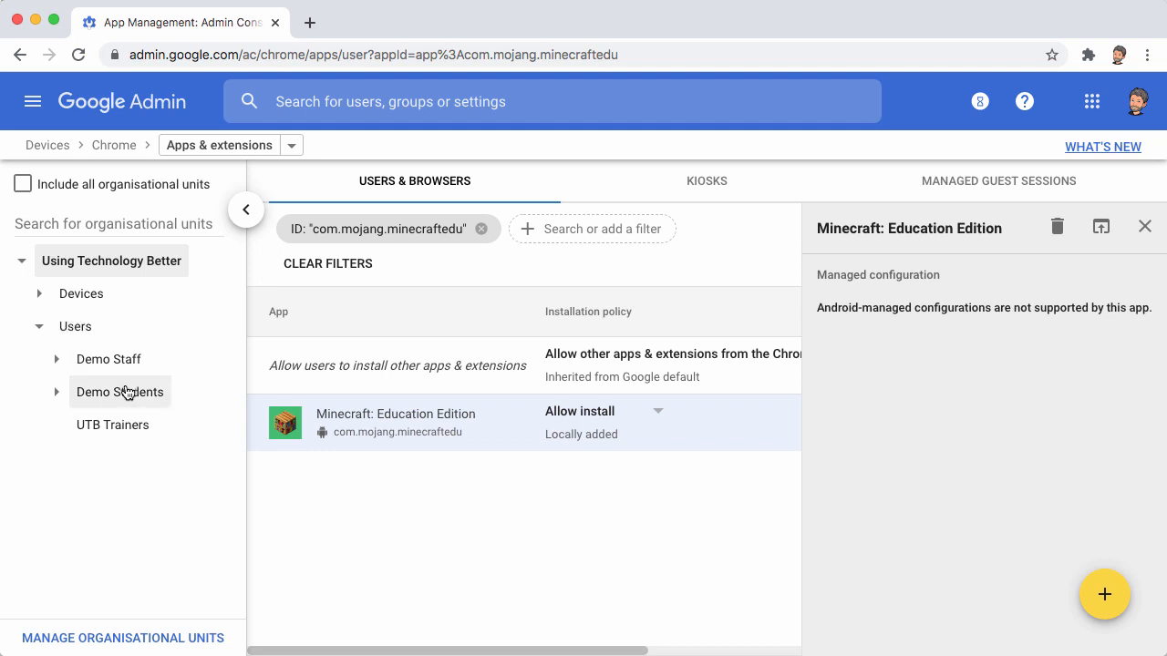
left_click(120, 392)
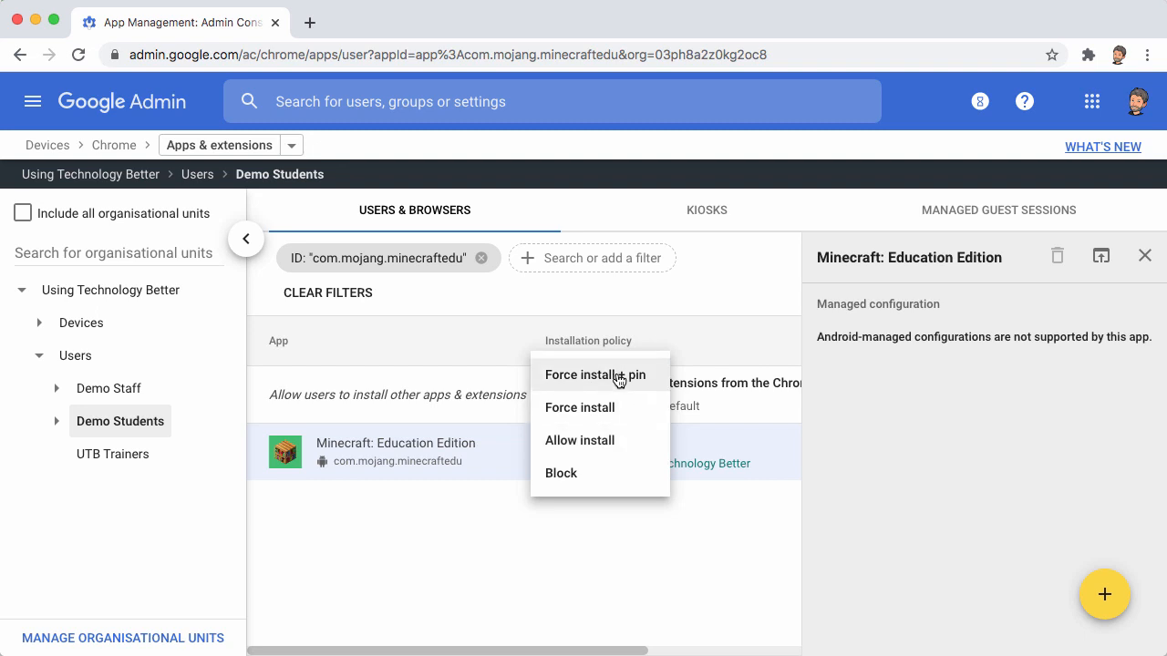
left_click(595, 375)
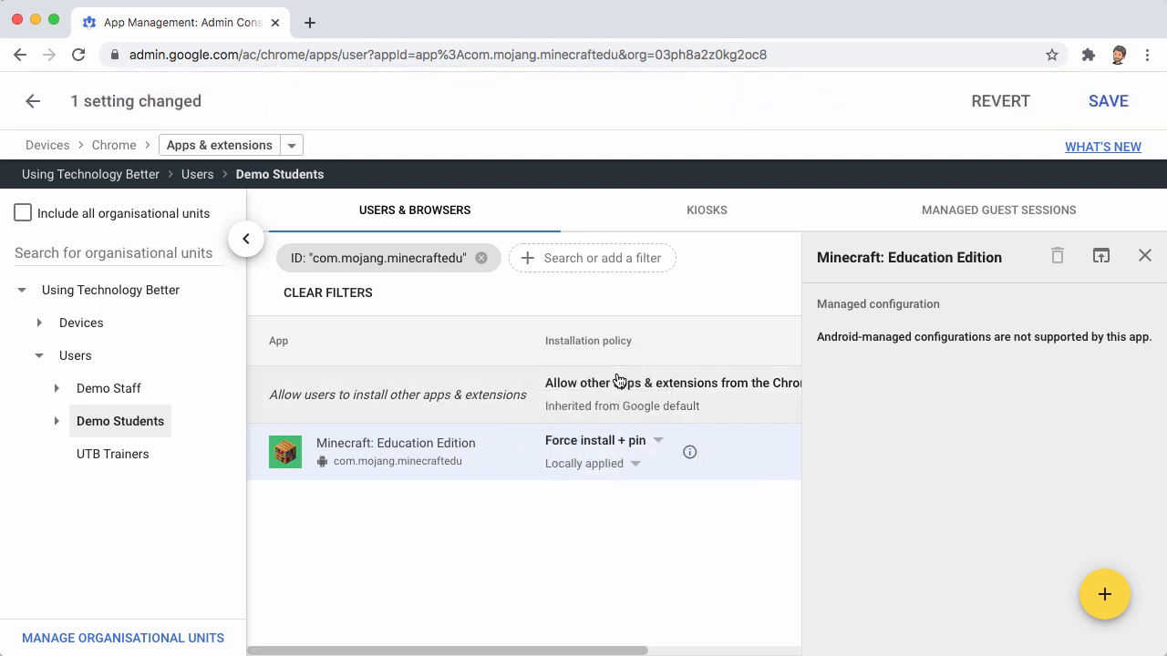
left_click(1108, 100)
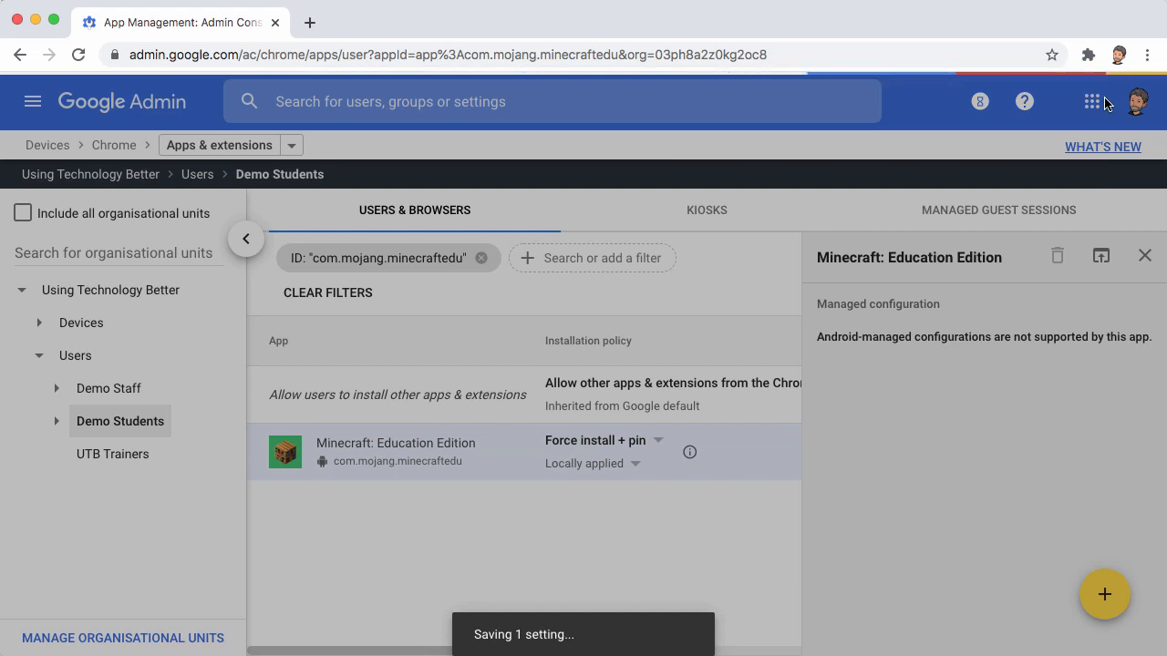
mouse_move(1091, 102)
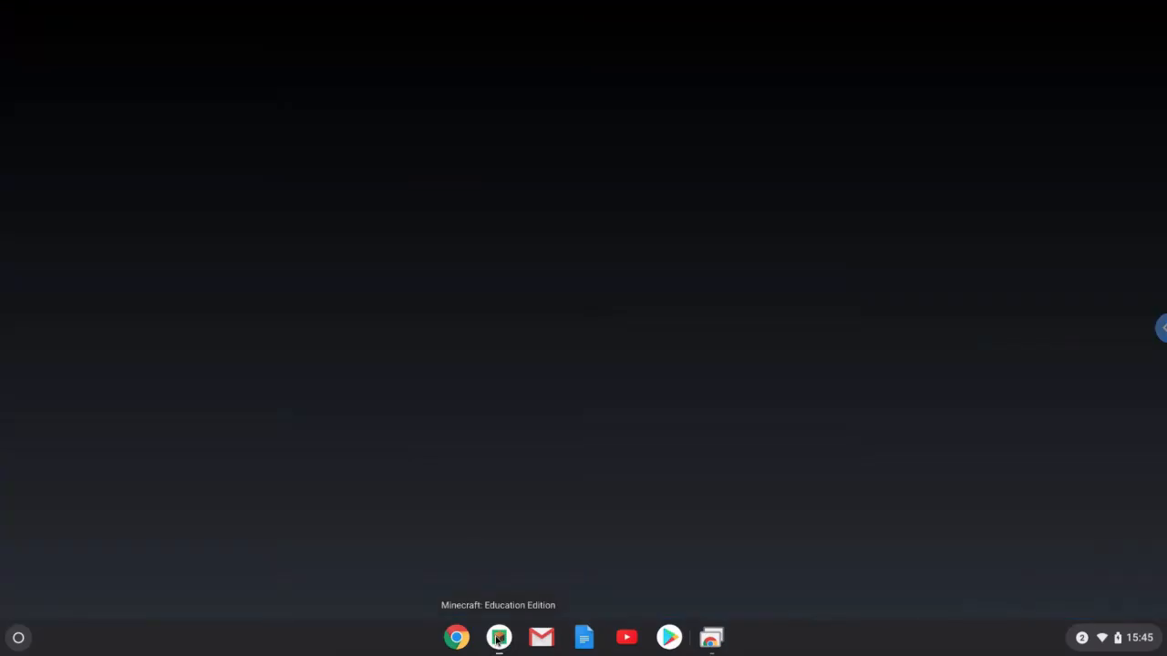
View the Chromebook desktop with Chrome, Gmail, Docs, YouTube and Play Store on the shelf.
left_click(498, 637)
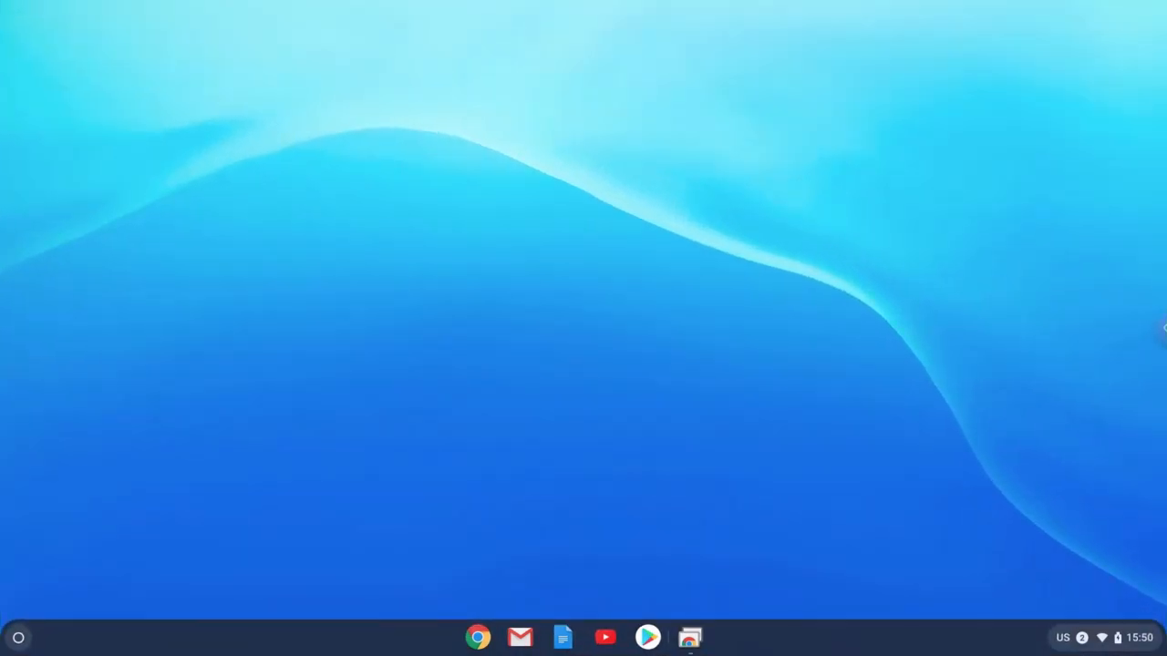
mouse_move(178, 485)
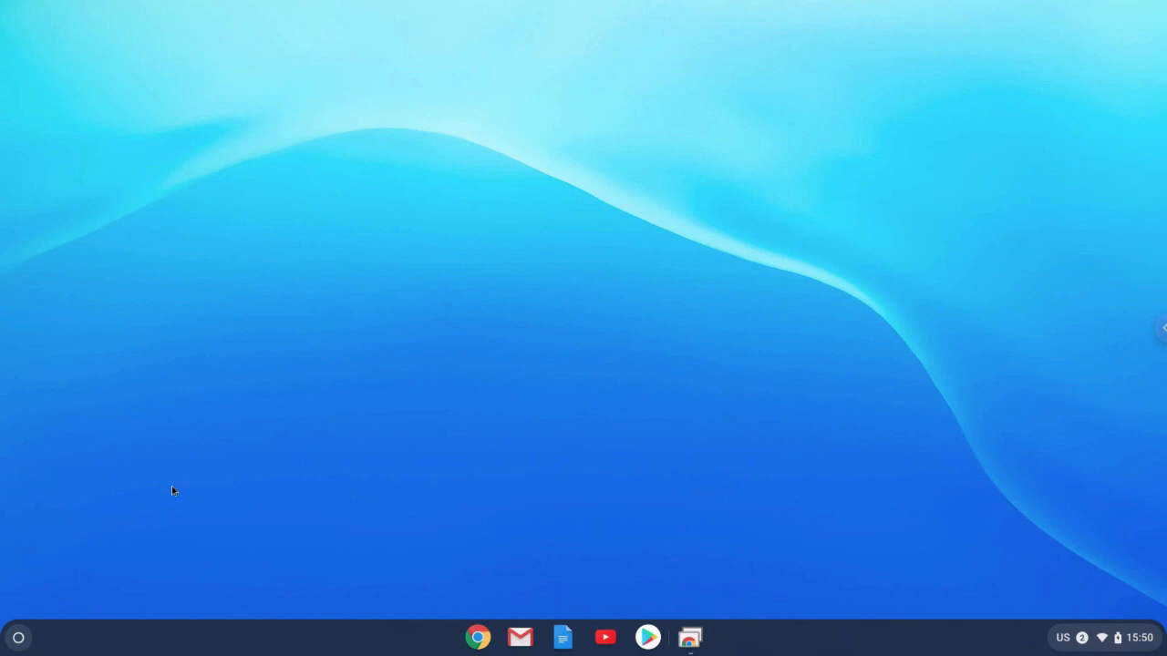
Install Minecraft: Education Edition from the Play Store and reopen the Chromebook's app list.
left_click(18, 637)
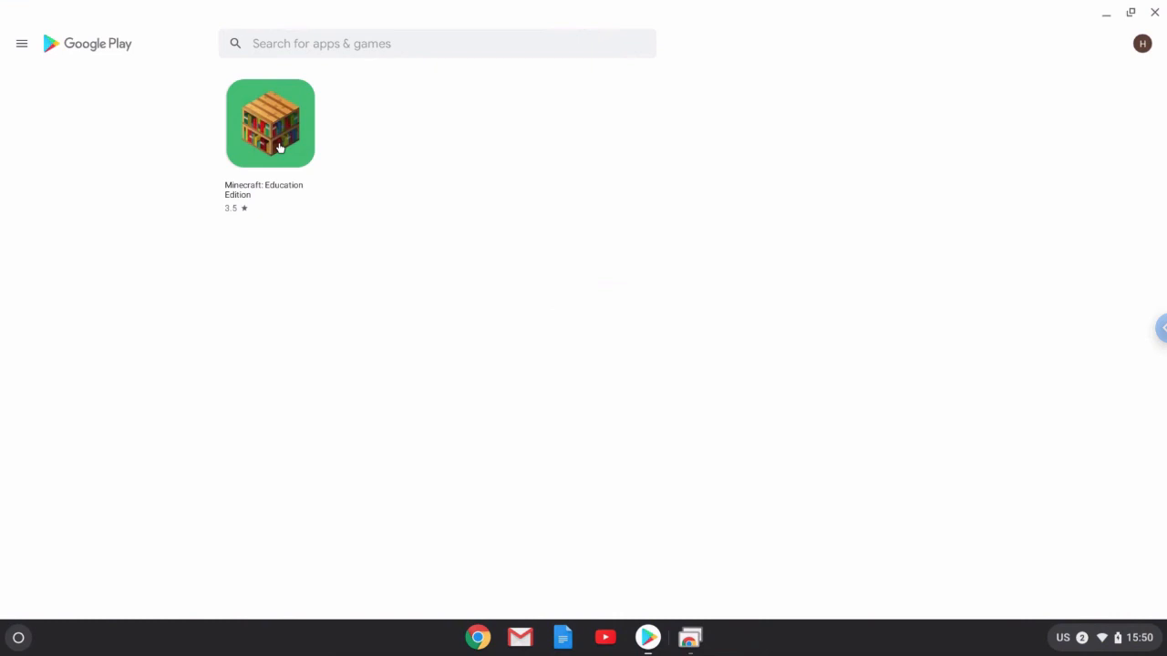
left_click(270, 123)
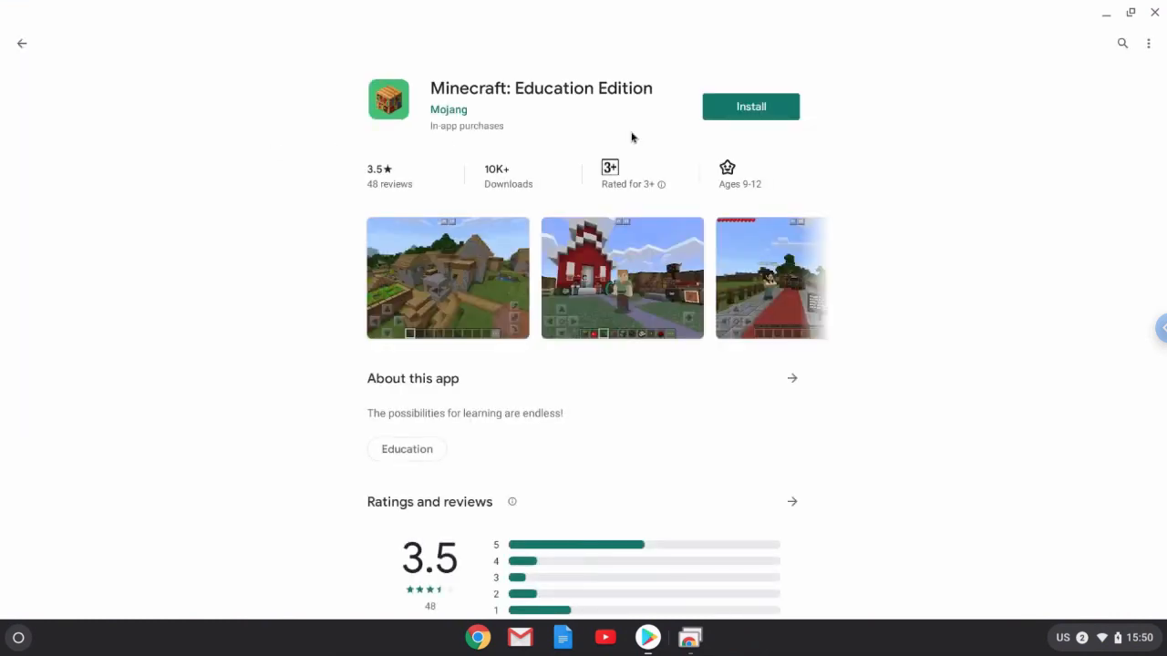
left_click(751, 106)
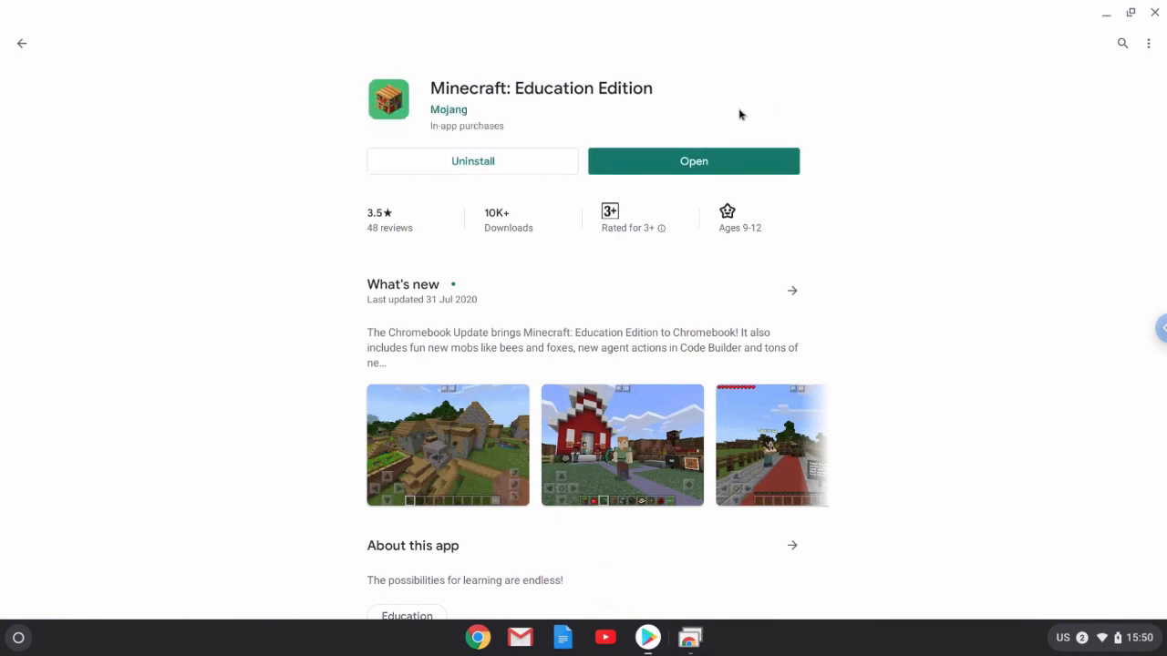
mouse_move(25, 604)
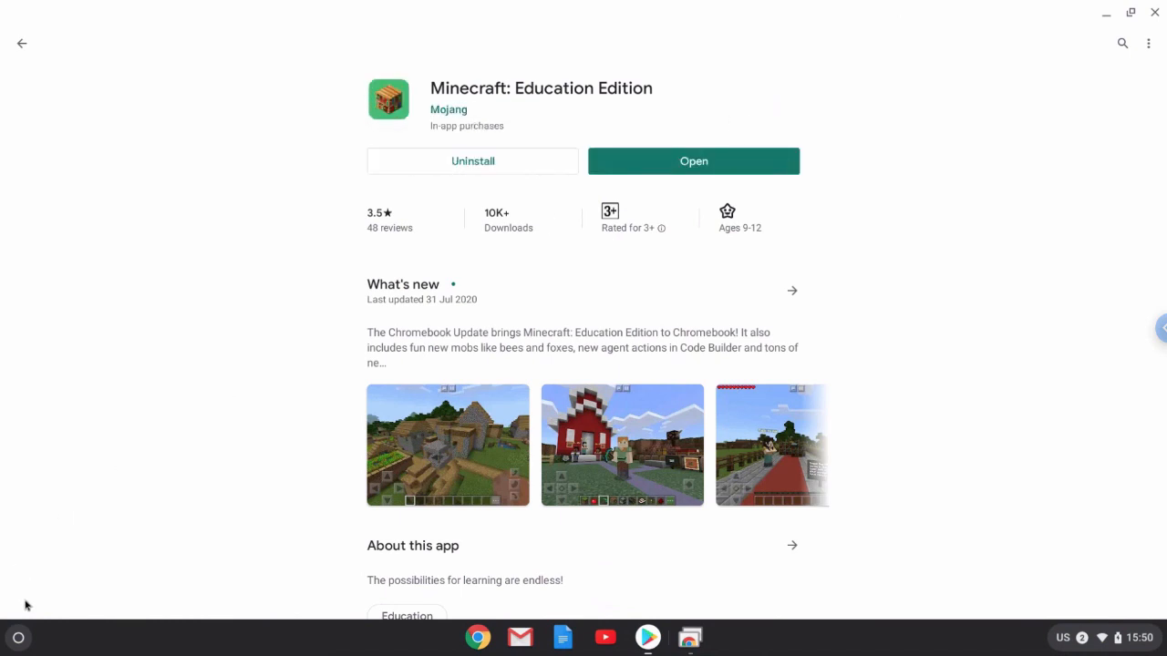
left_click(19, 638)
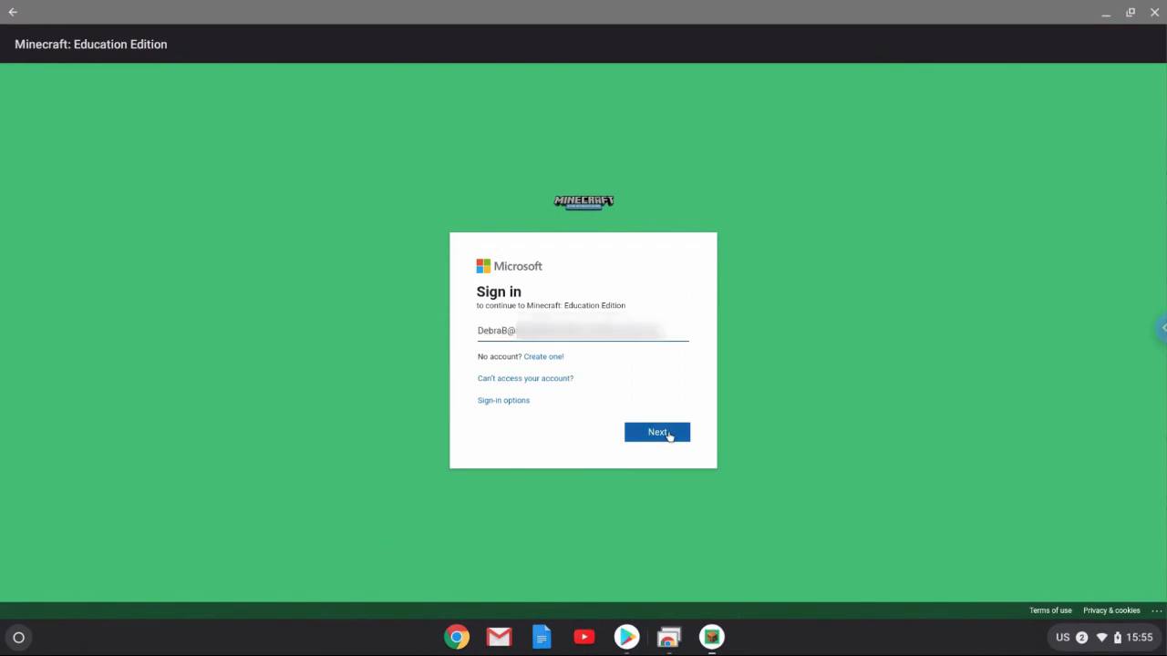
Complete the Microsoft sign-in with the entered account and dismiss the update welcome message.
left_click(656, 433)
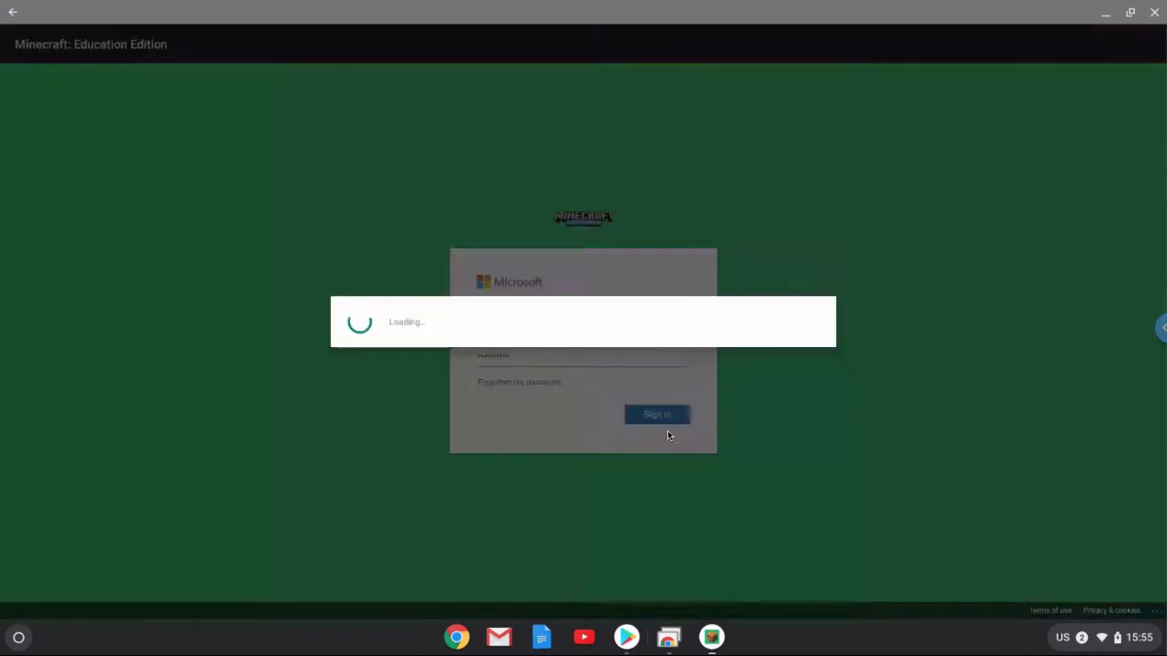
left_click(656, 414)
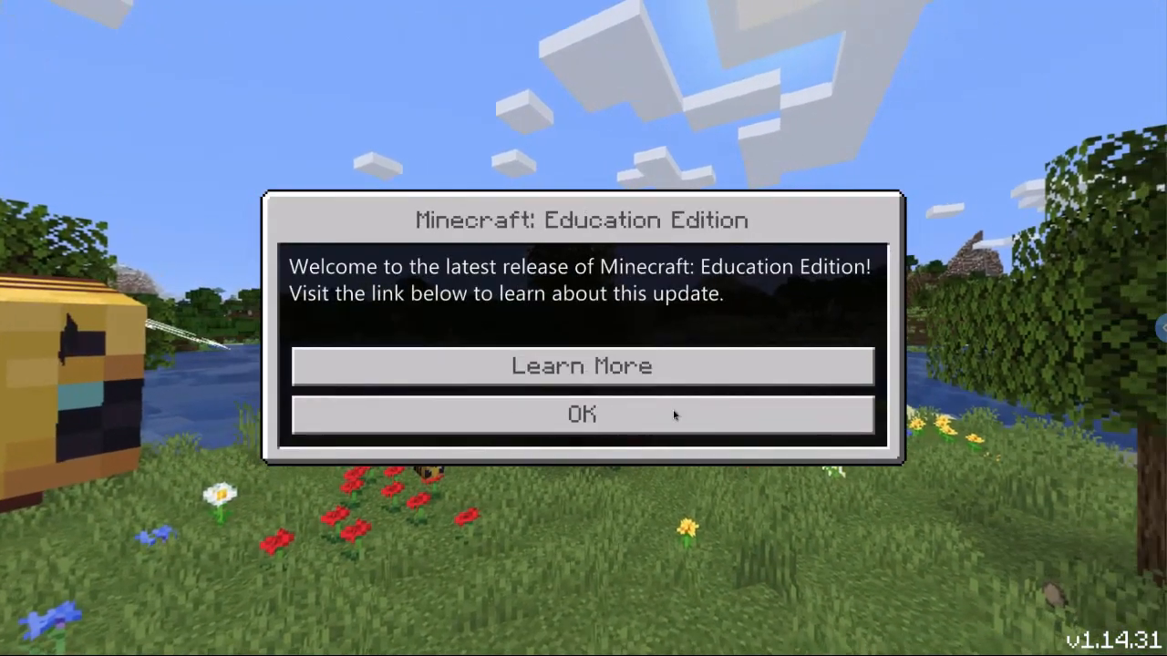
left_click(581, 414)
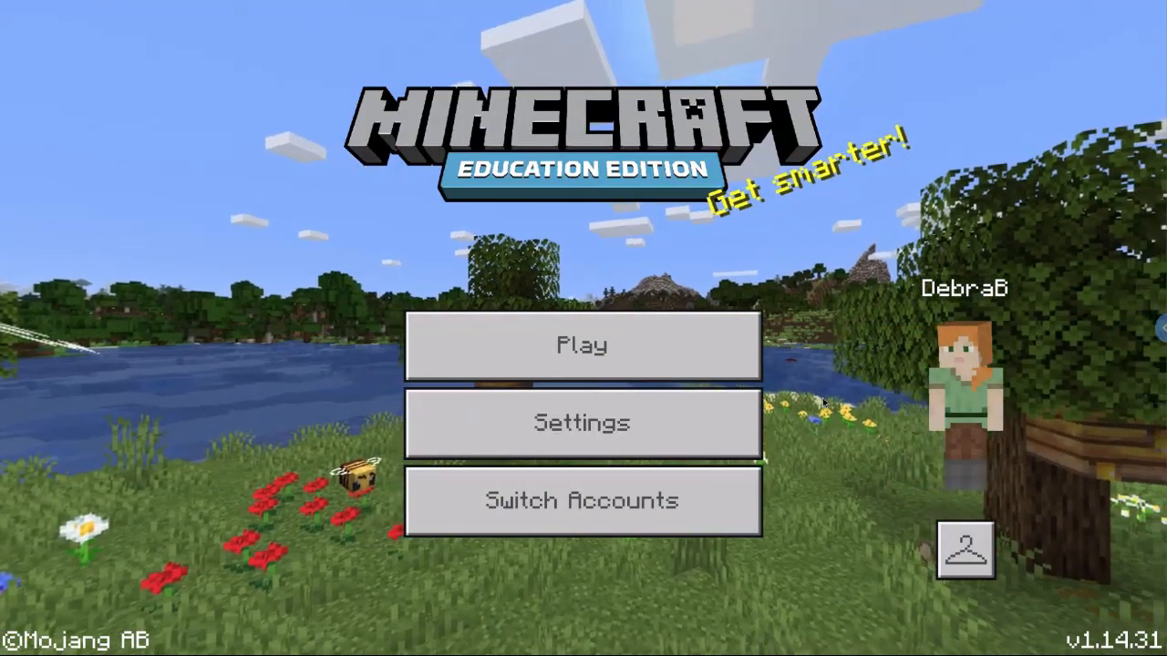